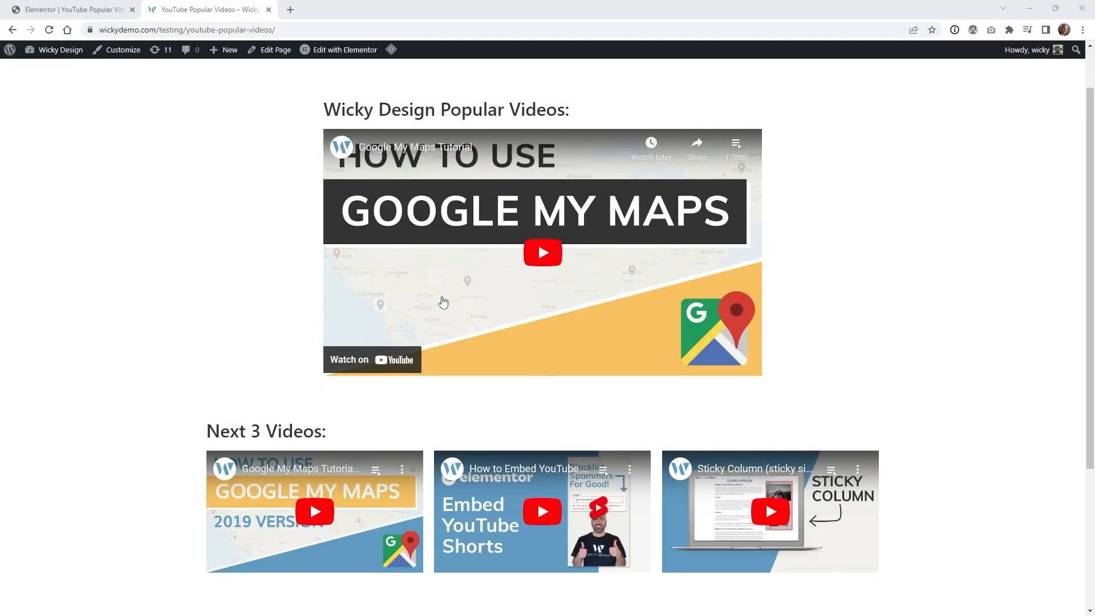
{"action": "mouse_move", "coordinate": [539, 298]}
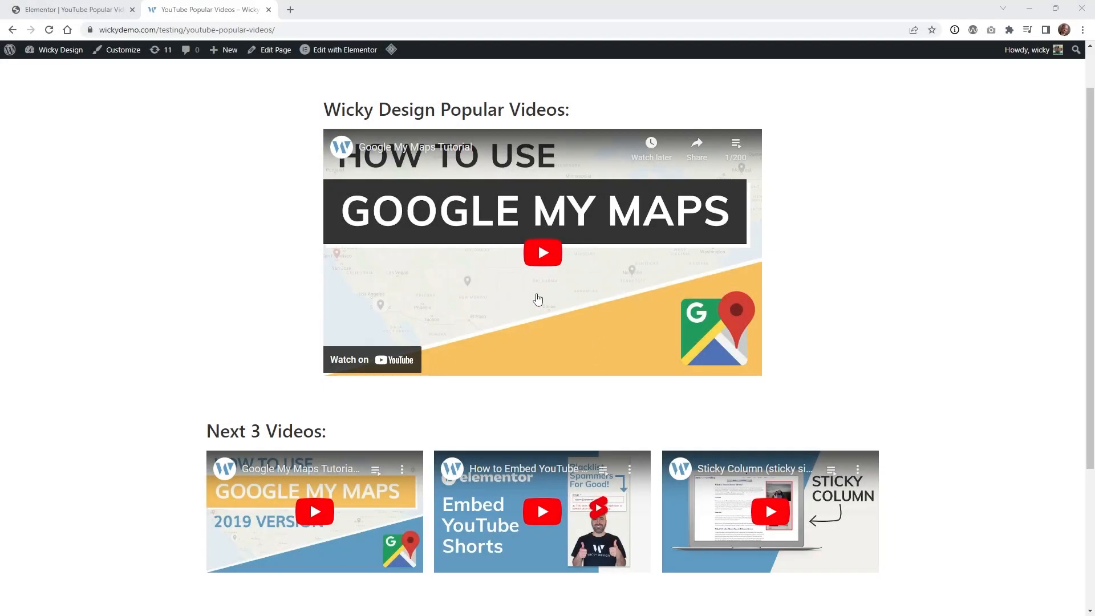
{"action": "mouse_move", "coordinate": [611, 367]}
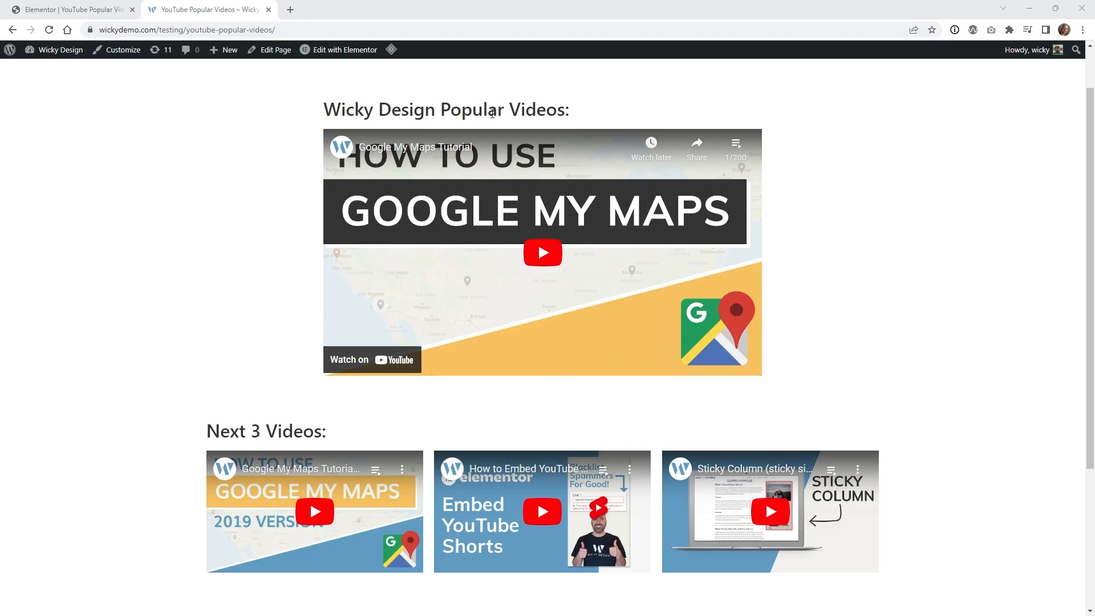
{"action": "mouse_move", "coordinate": [342, 472]}
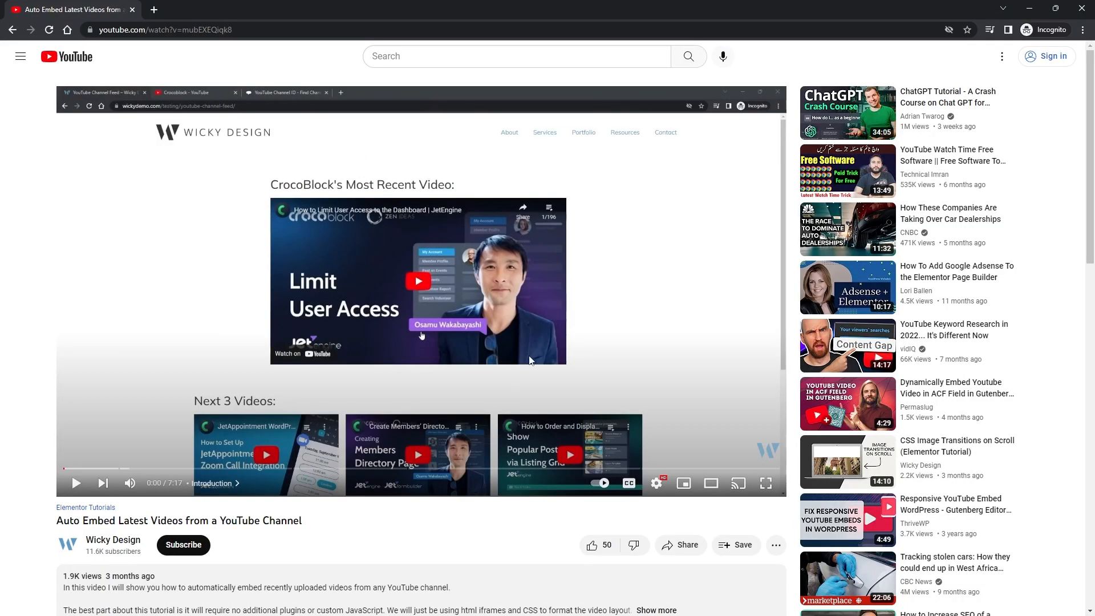
{"action": "mouse_move", "coordinate": [449, 378]}
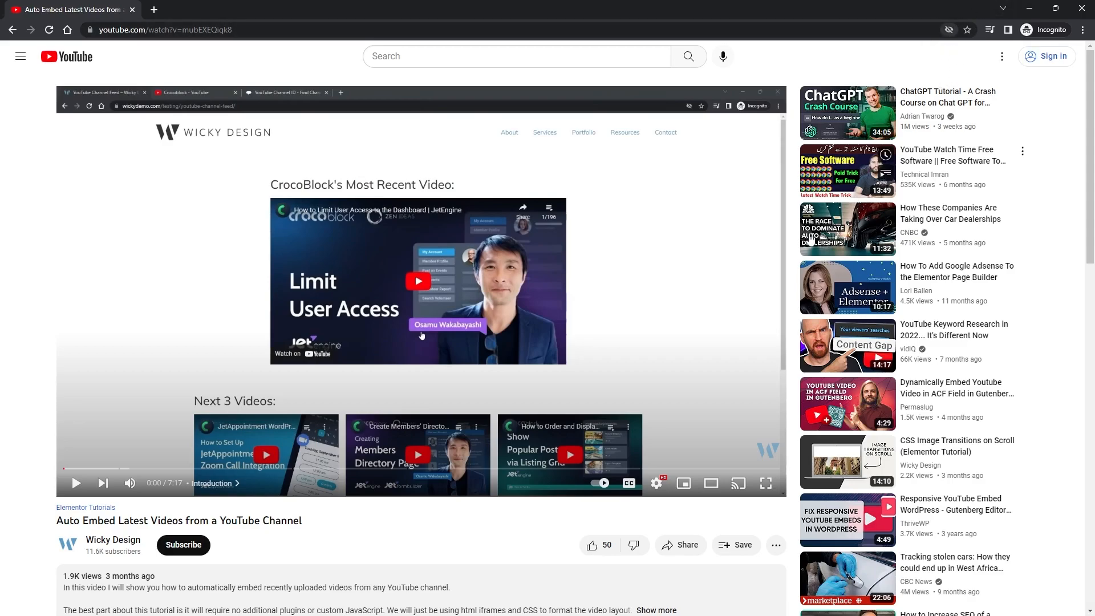
{"action": "mouse_move", "coordinate": [615, 354]}
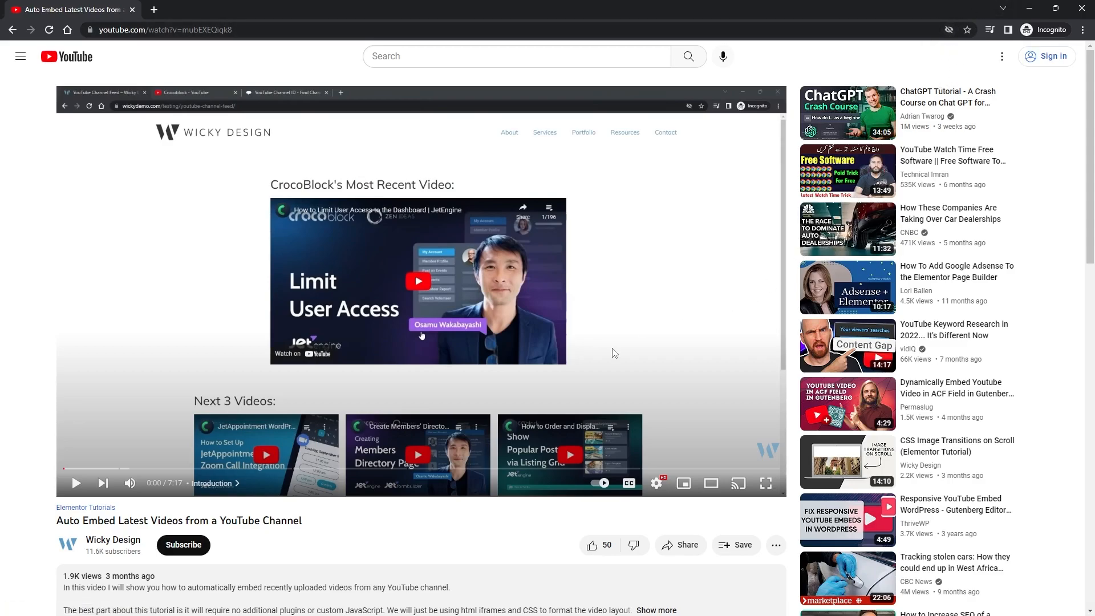
{"action": "mouse_move", "coordinate": [322, 224]}
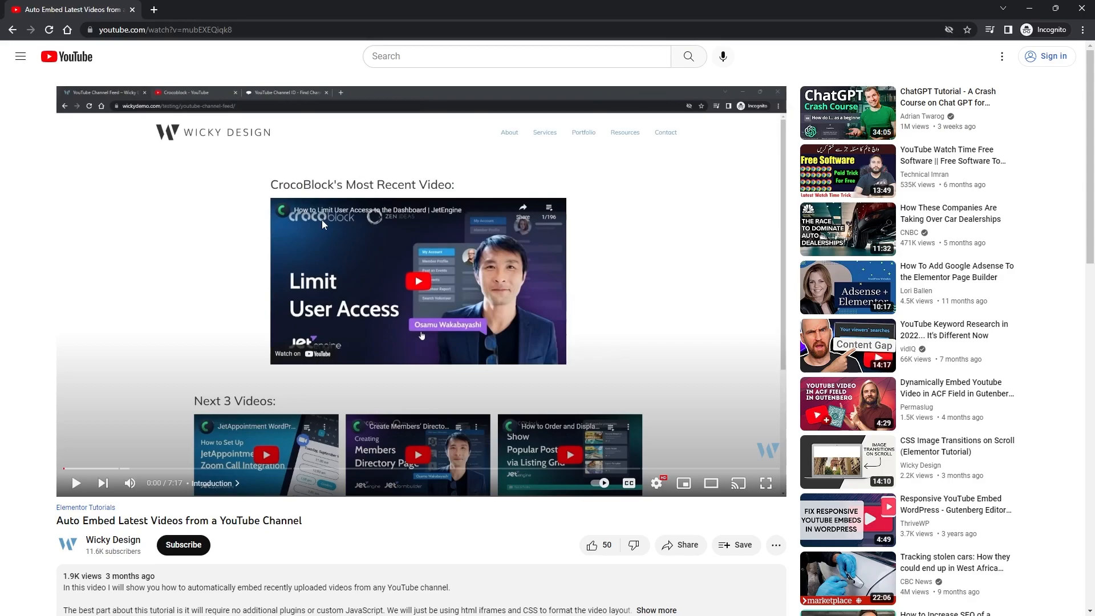
{"action": "mouse_move", "coordinate": [419, 265]}
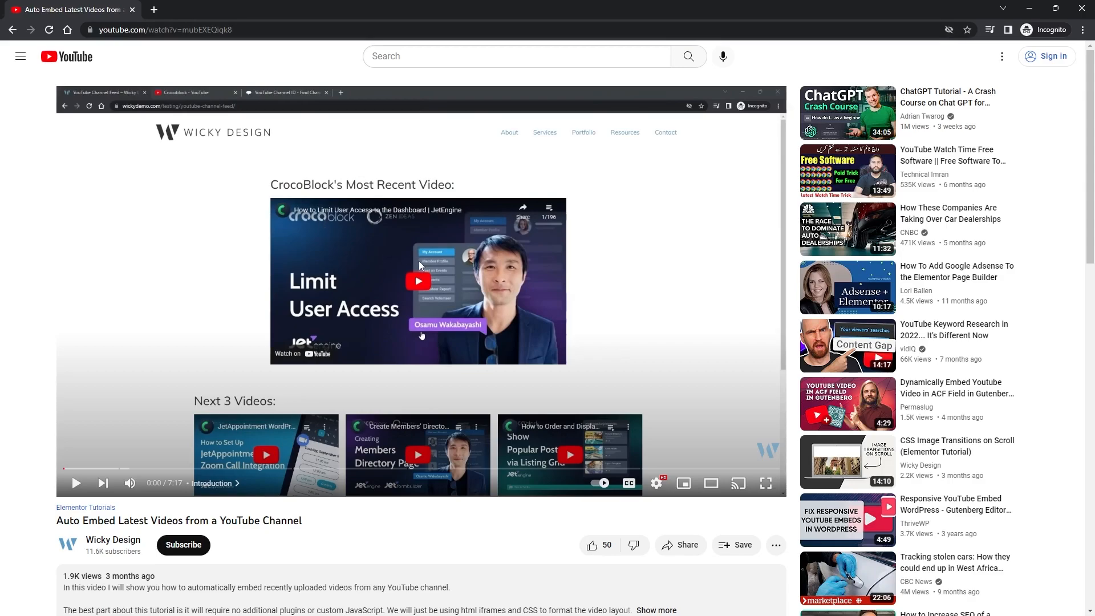
{"action": "mouse_move", "coordinate": [621, 263]}
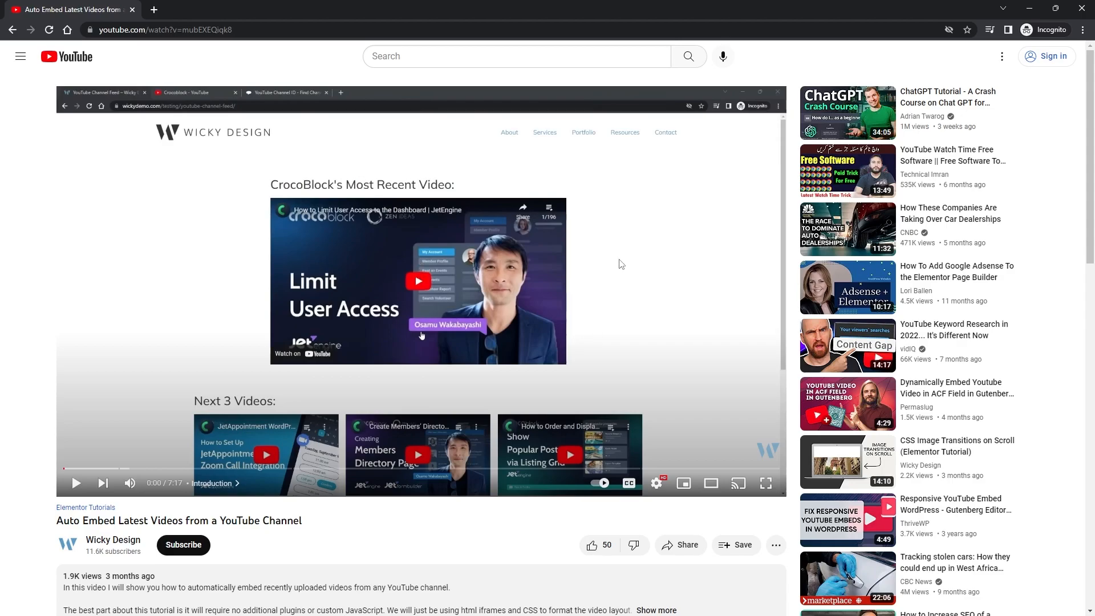
{"action": "mouse_move", "coordinate": [618, 301]}
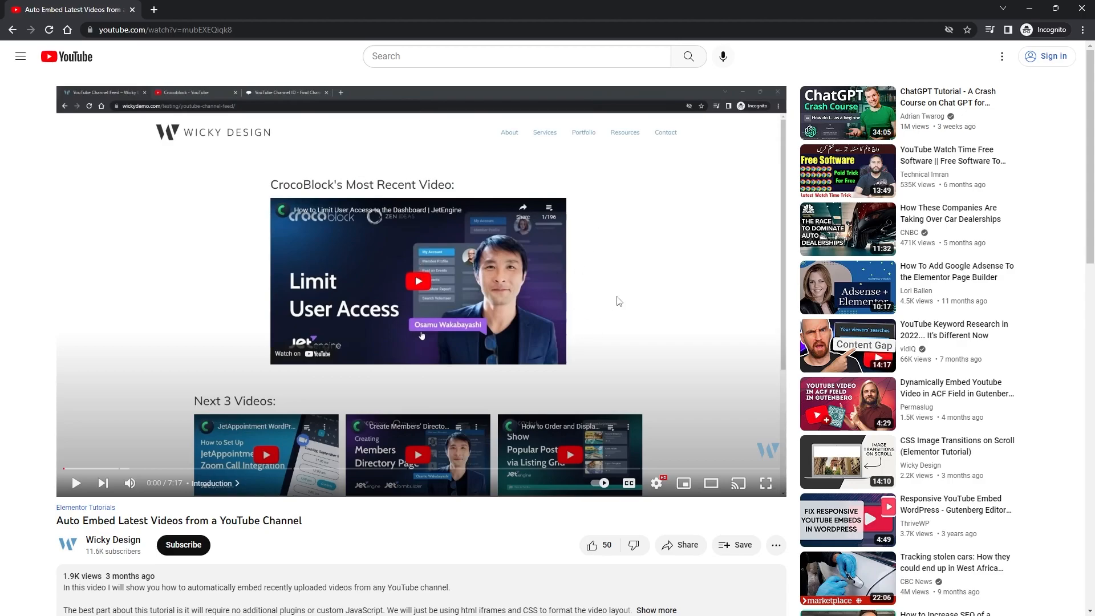
{"action": "mouse_move", "coordinate": [628, 293]}
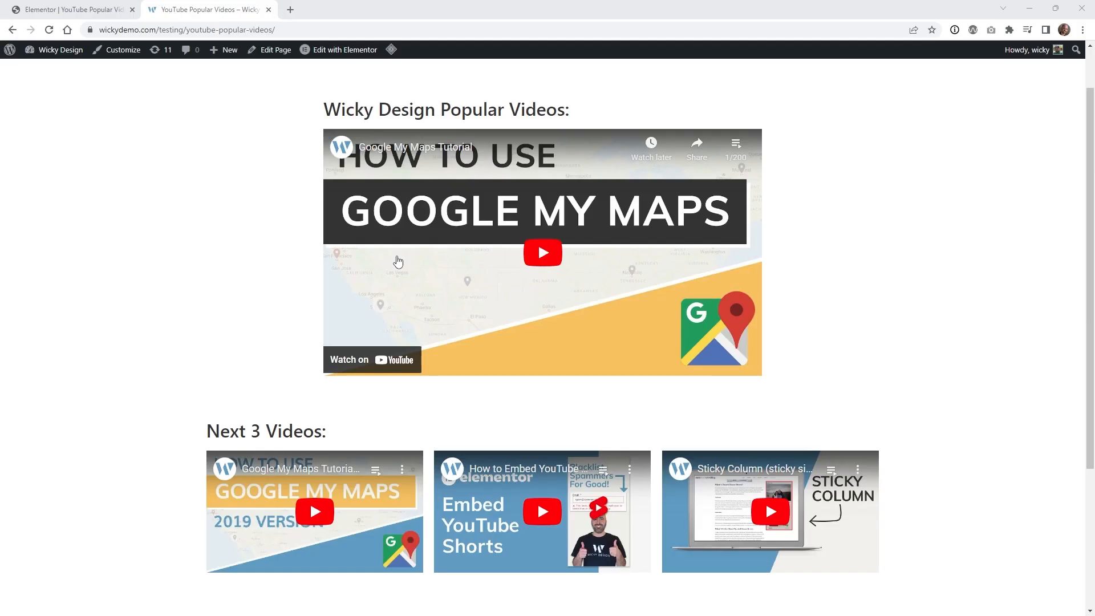
{"action": "mouse_move", "coordinate": [399, 286]}
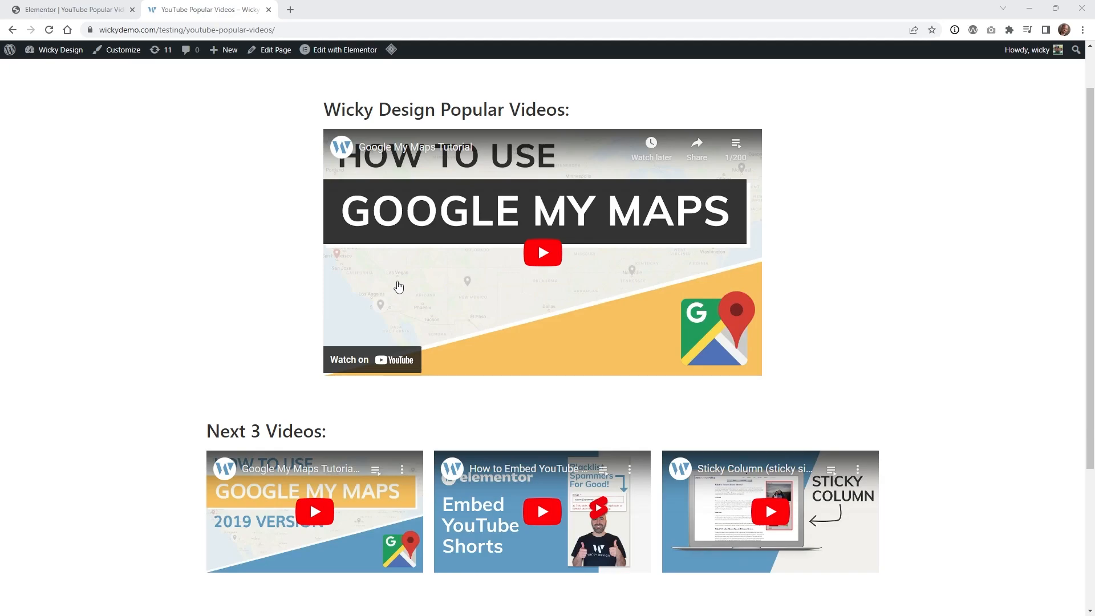
{"action": "mouse_move", "coordinate": [635, 296]}
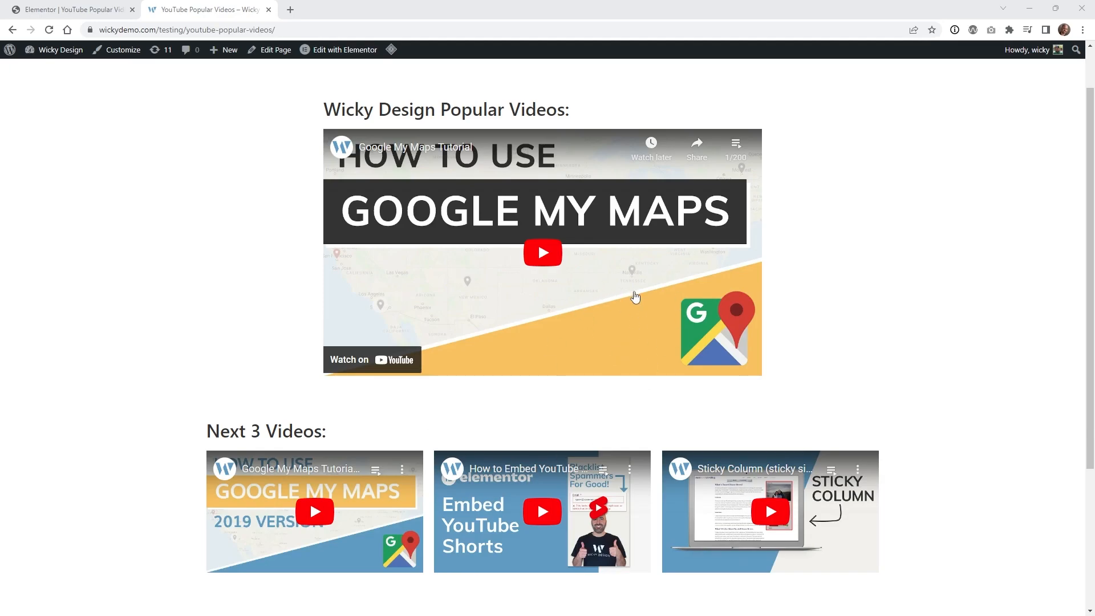
{"action": "mouse_move", "coordinate": [501, 328]}
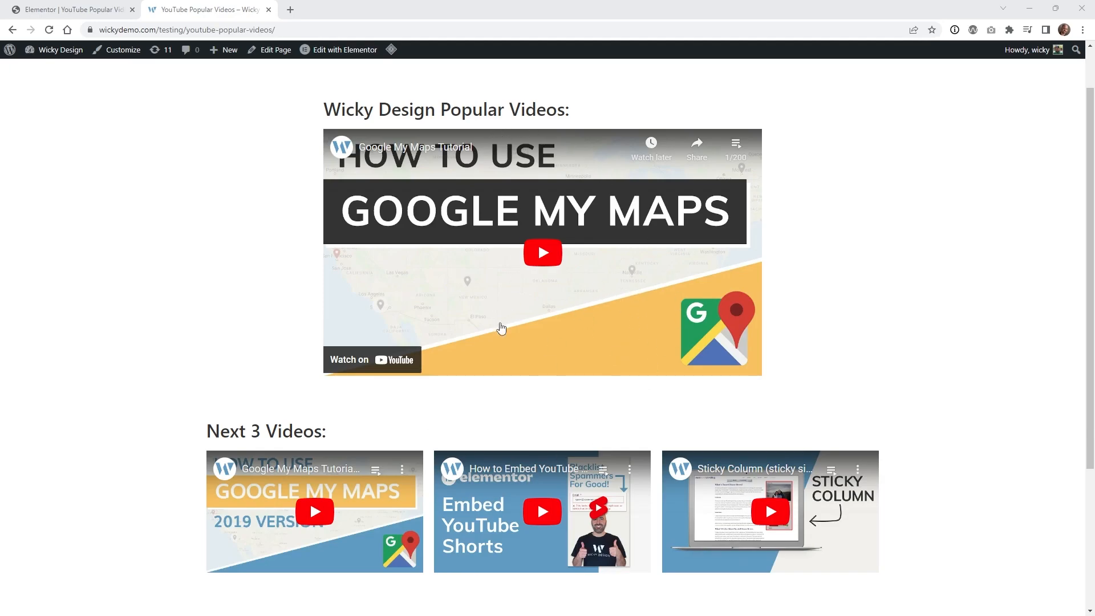
{"action": "mouse_move", "coordinate": [504, 359]}
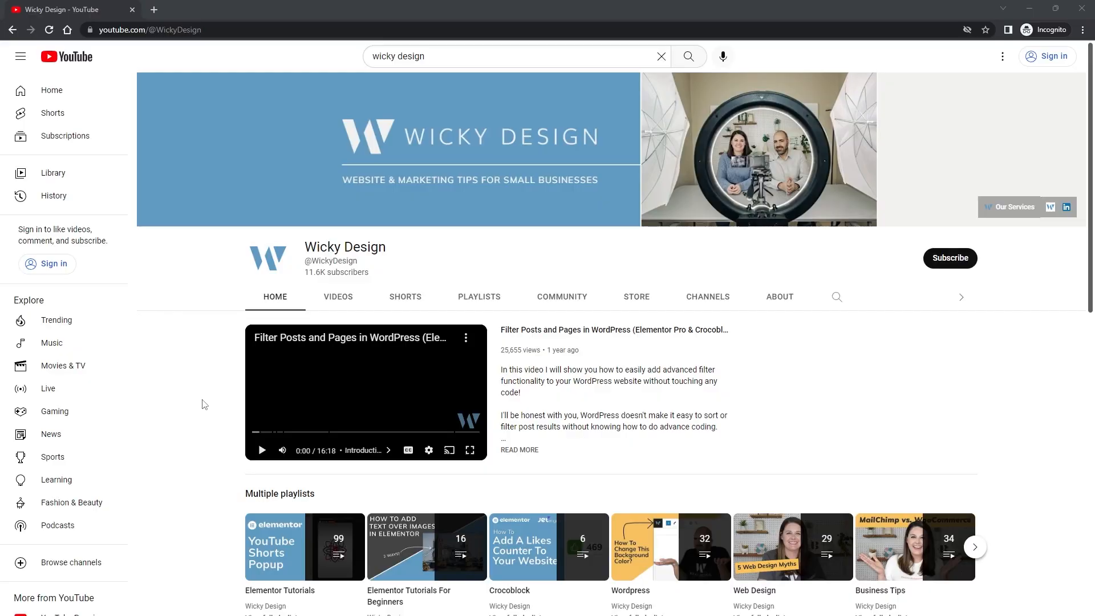
{"action": "mouse_move", "coordinate": [242, 324]}
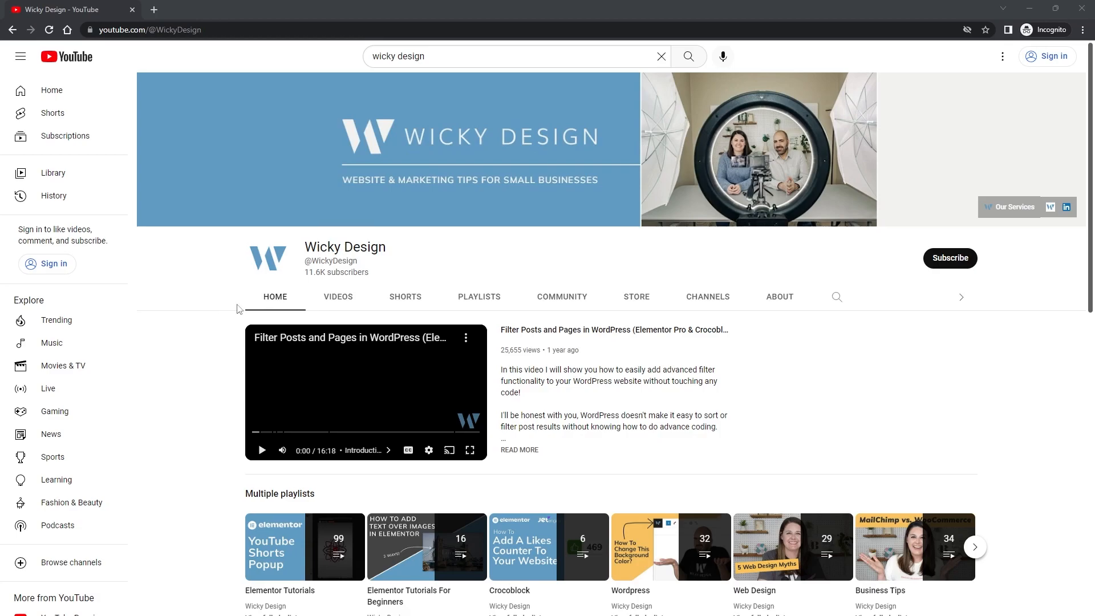
Step: Scroll the Wicky Design channel home page down to its Popular videos shelf
{"action": "scroll", "scroll_direction": "down", "scroll_amount": 3}
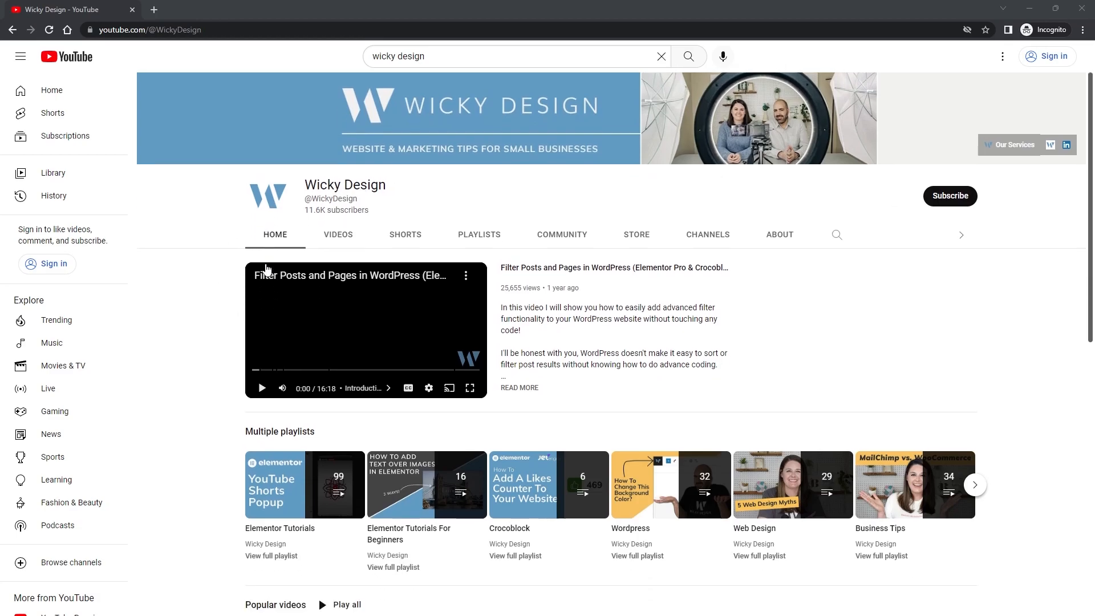
{"action": "scroll", "scroll_direction": "down", "scroll_amount": 3}
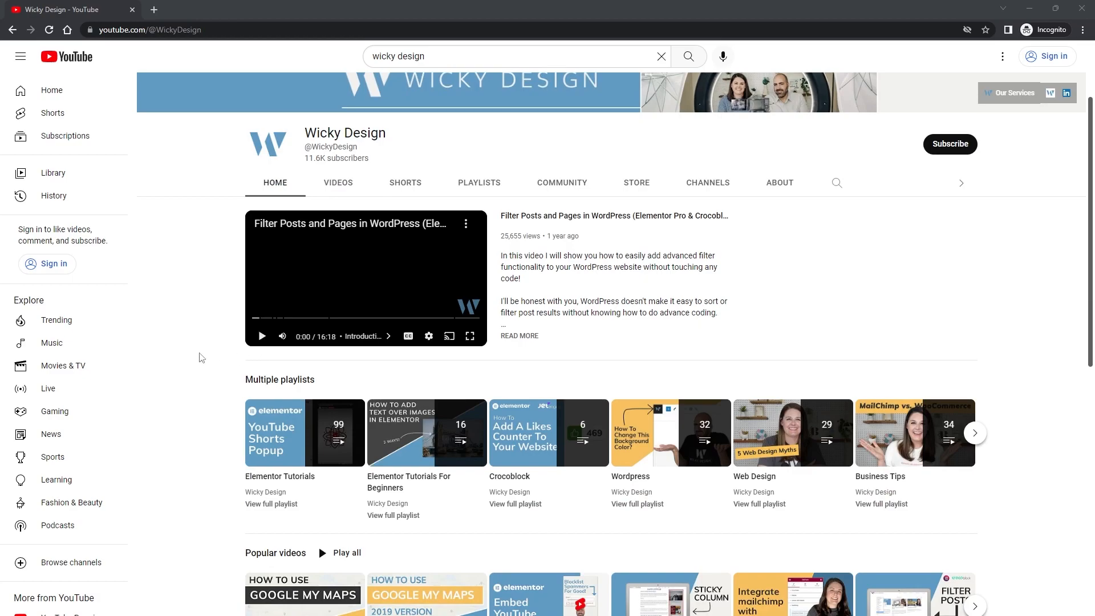
{"action": "scroll", "scroll_direction": "down", "scroll_amount": 3}
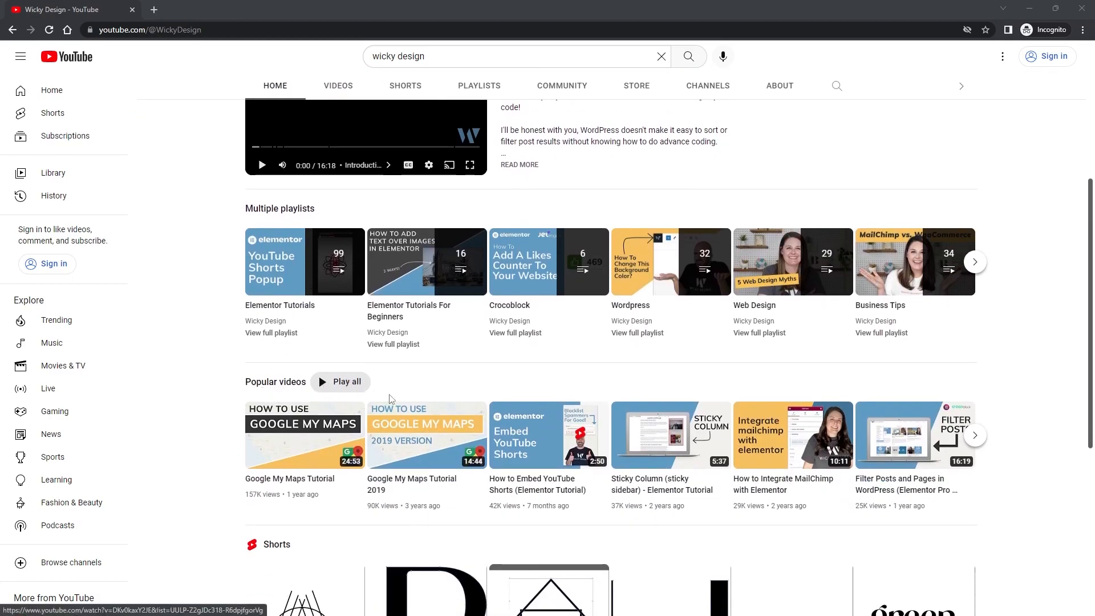
{"action": "scroll", "scroll_direction": "down", "scroll_amount": 3}
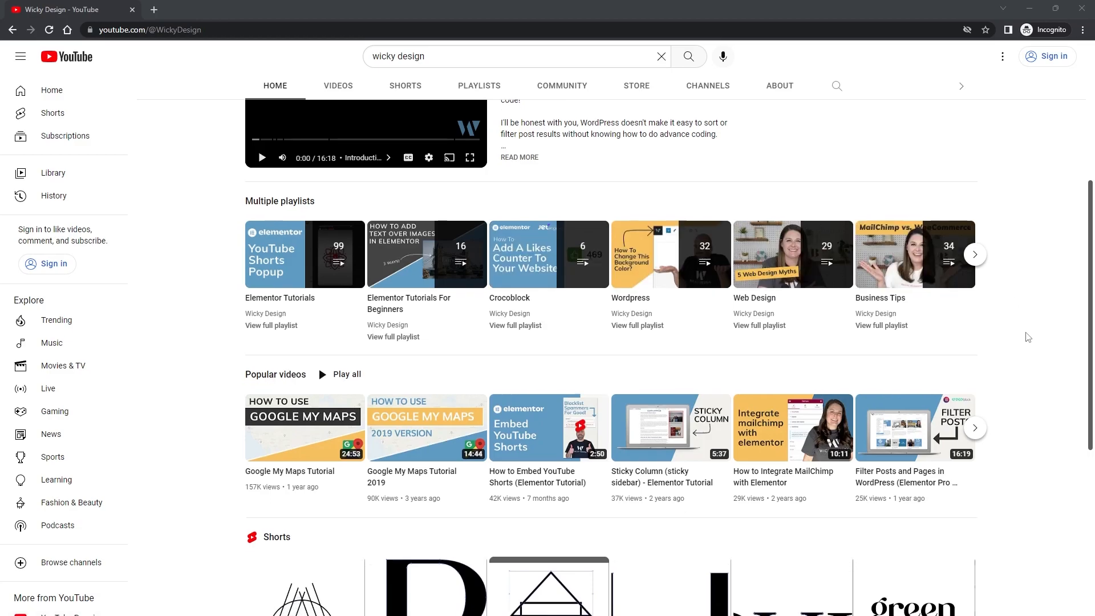
{"action": "scroll", "scroll_direction": "down", "scroll_amount": 3}
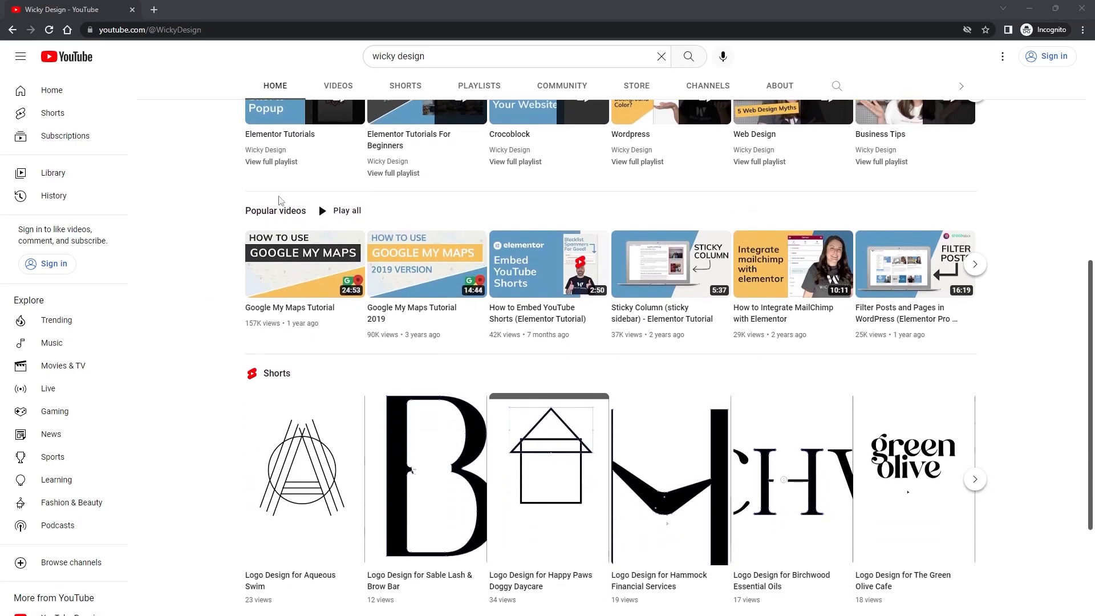
{"action": "scroll", "scroll_direction": "down", "scroll_amount": 3}
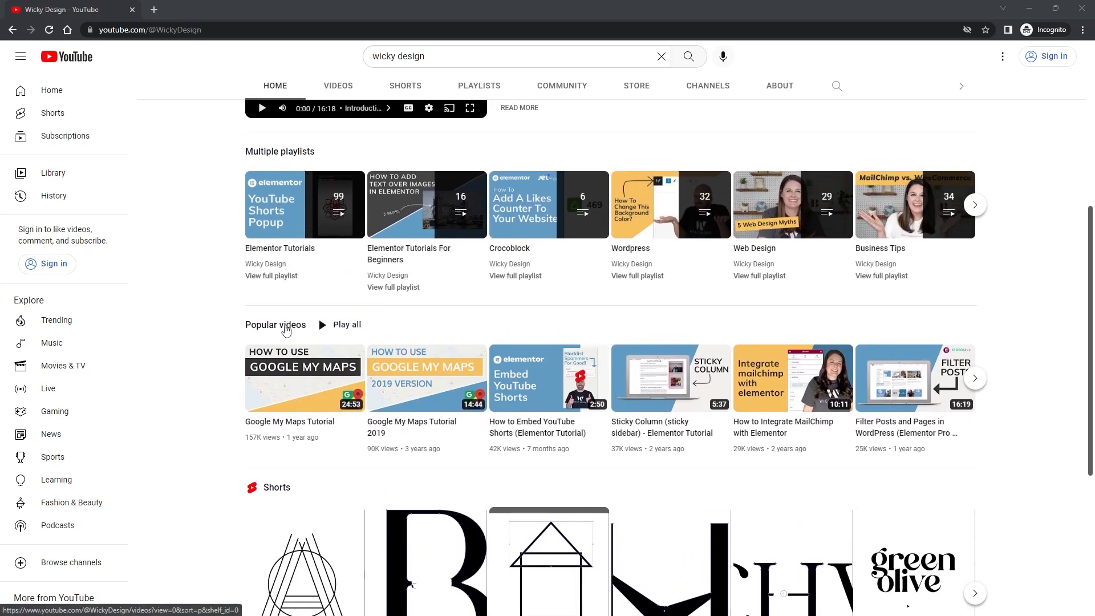
{"action": "scroll", "scroll_direction": "down", "scroll_amount": 3}
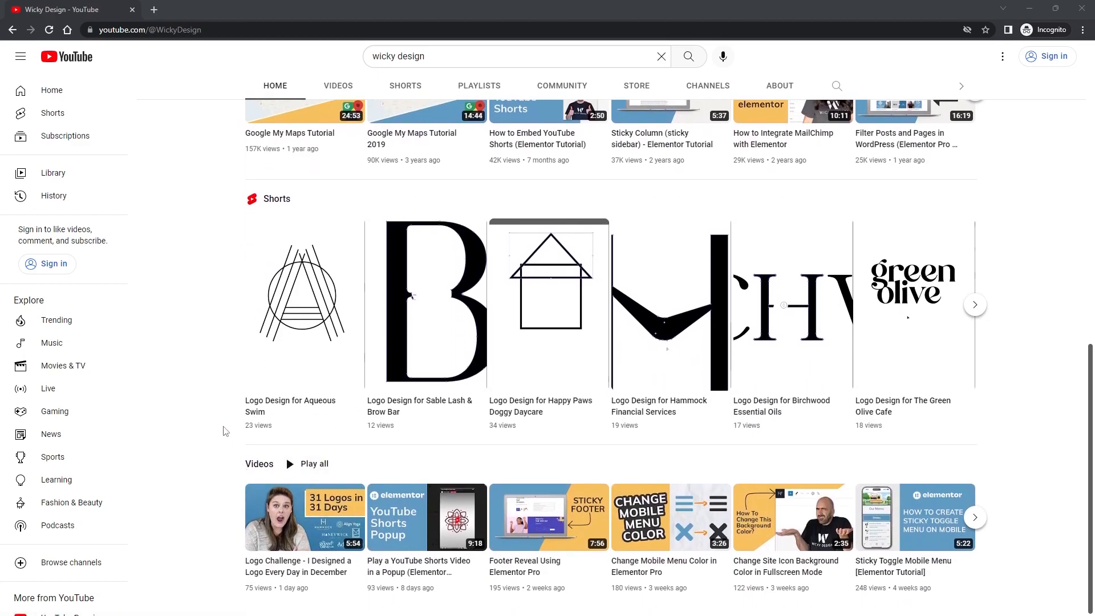
{"action": "scroll", "scroll_direction": "up", "scroll_amount": 3}
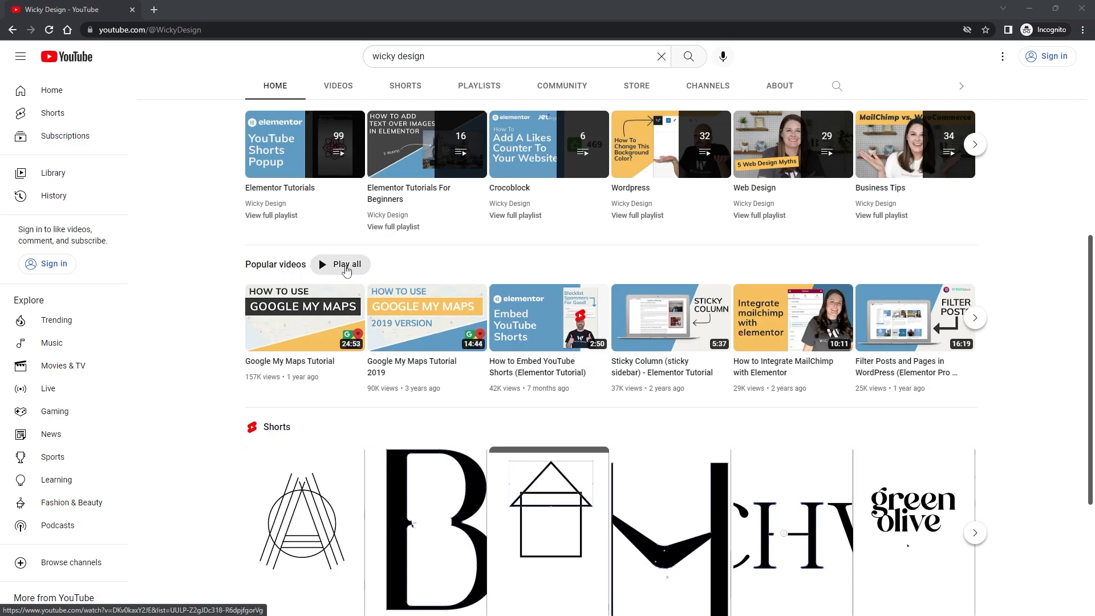
{"action": "mouse_move", "coordinate": [305, 267]}
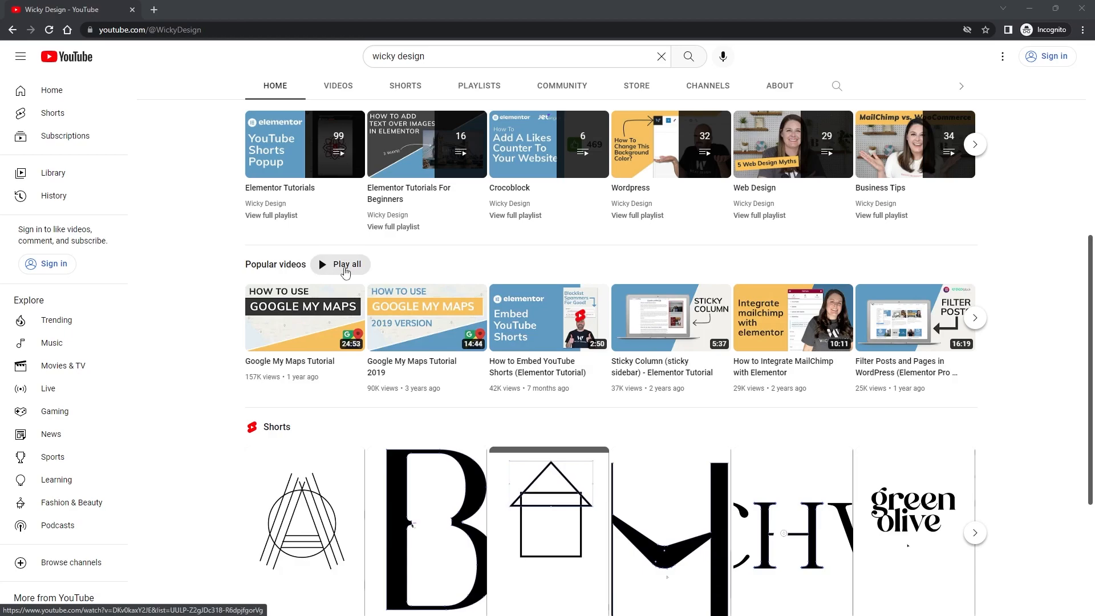
Step: Play all on Popular videos and select the UULP playlist ID in the address bar
{"action": "left_click", "coordinate": [340, 265]}
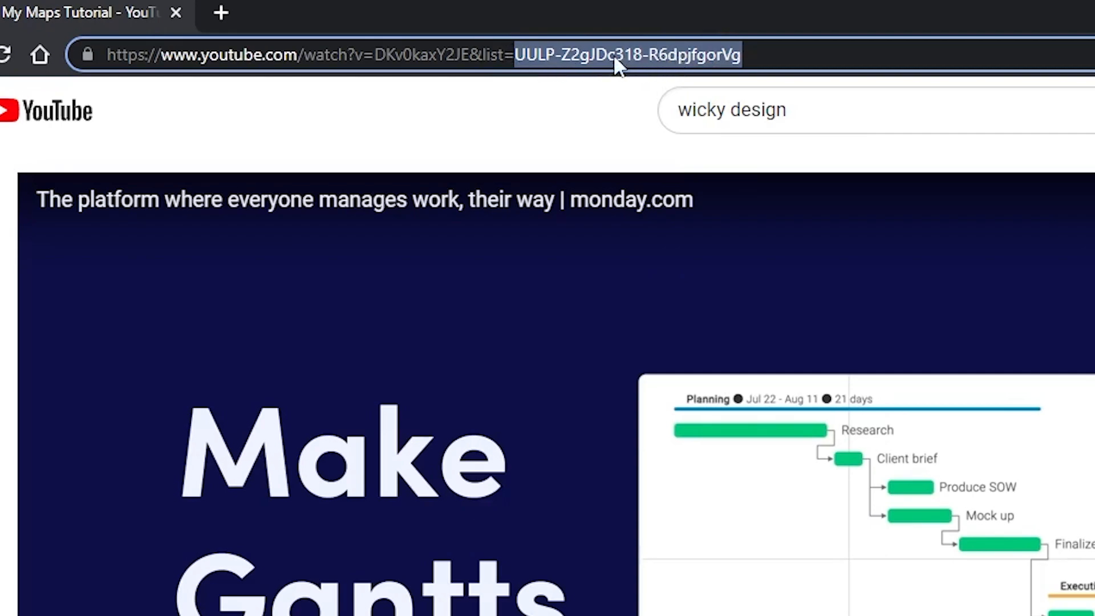
{"action": "left_click", "coordinate": [333, 13]}
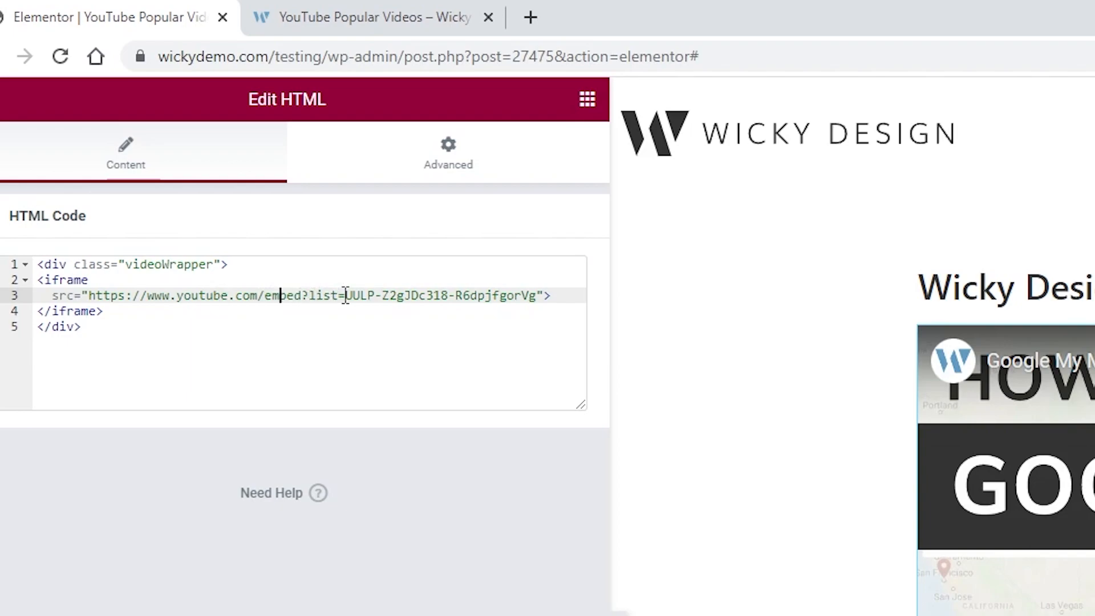
Step: Highlight the UULP playlist ID inside the HTML widget's iframe embed code
{"action": "left_click_drag", "start_coordinate": [344, 295], "coordinate": [467, 295]}
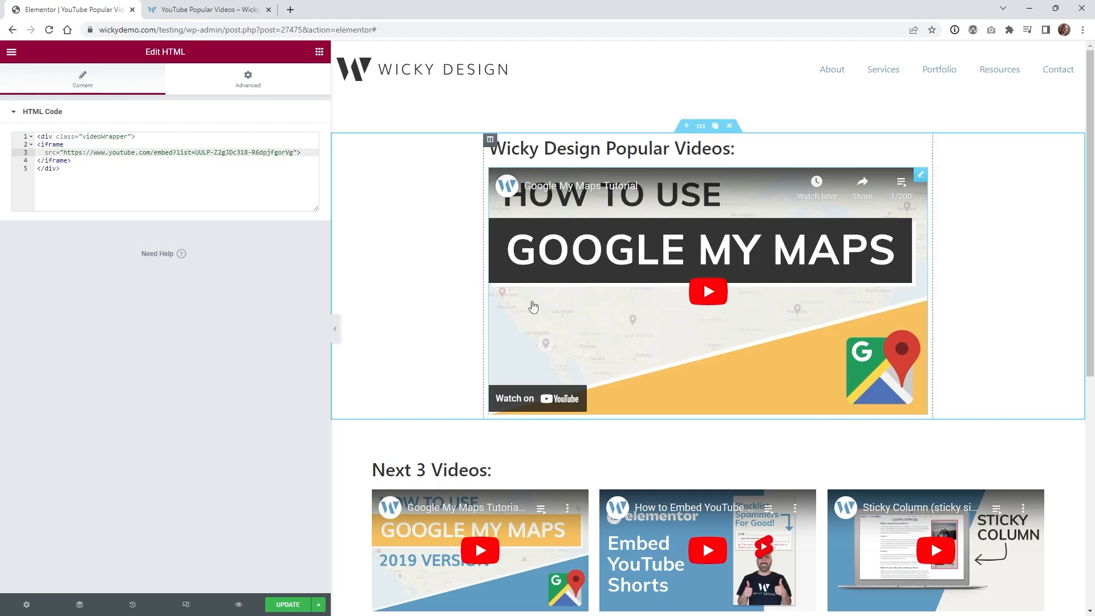
{"action": "scroll", "scroll_direction": "down", "scroll_amount": 3}
{"action": "type", "text": "&index=2"}
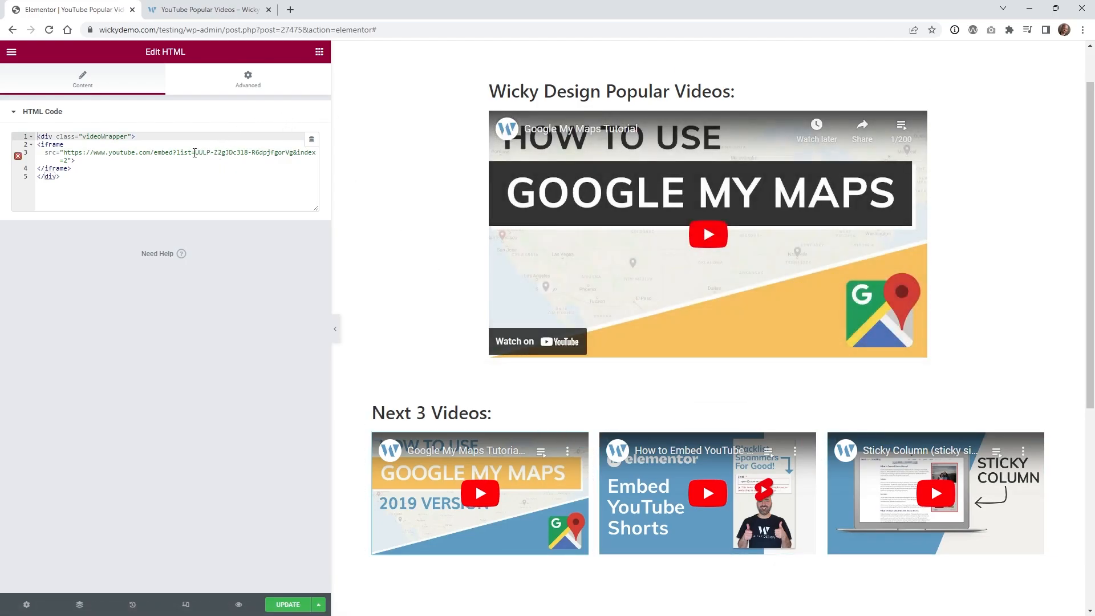
{"action": "left_click_drag", "start_coordinate": [194, 152], "coordinate": [270, 151]}
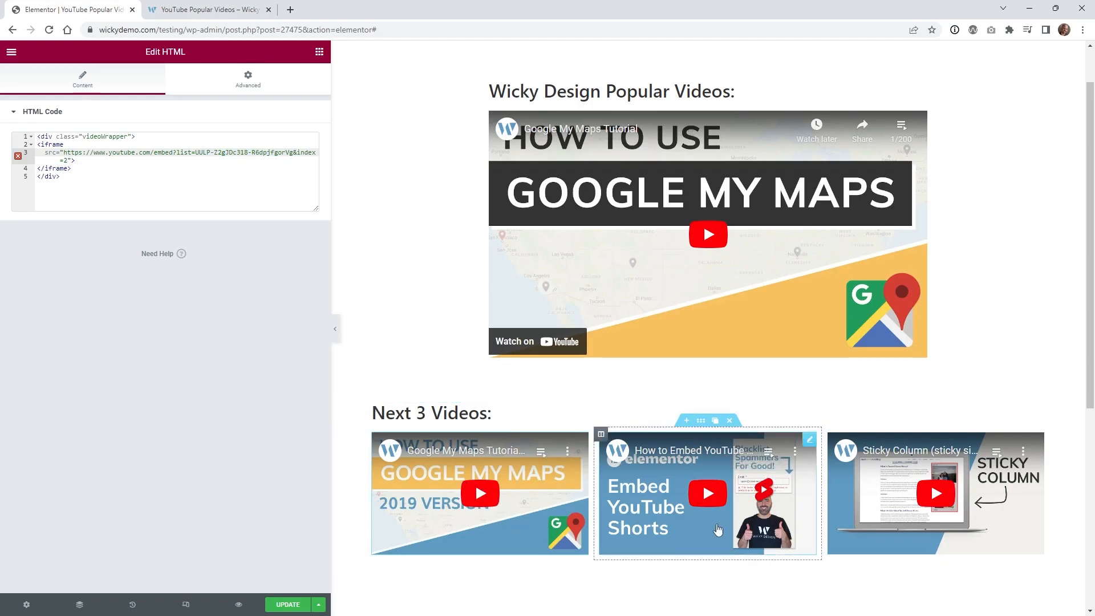
Step: Select the second Next 3 Videos embed and highlight its &index value
{"action": "left_click", "coordinate": [935, 492]}
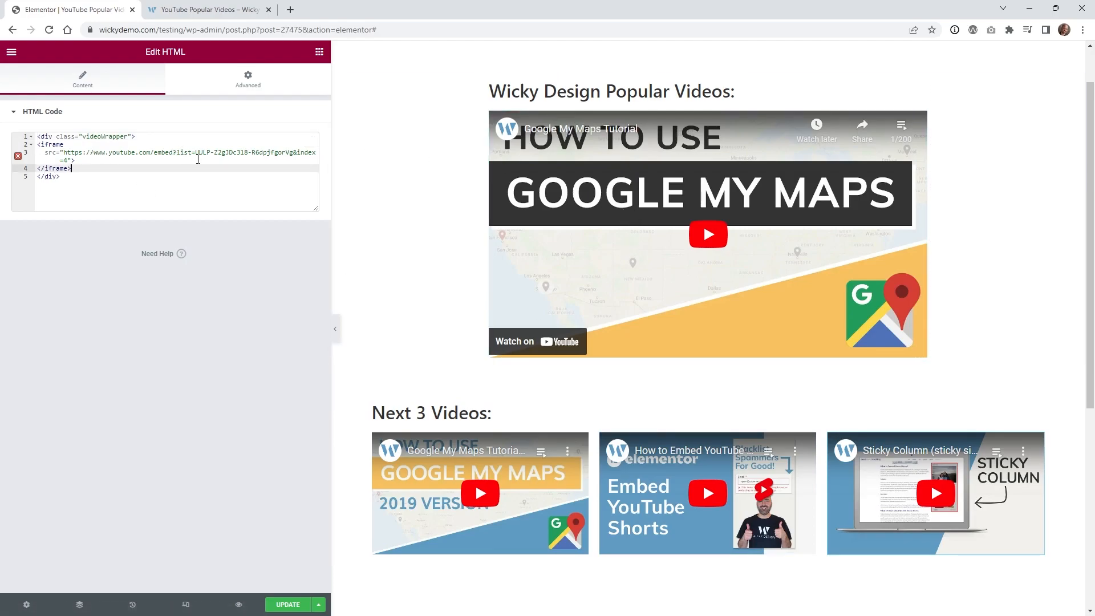
{"action": "left_click_drag", "start_coordinate": [194, 152], "coordinate": [316, 152]}
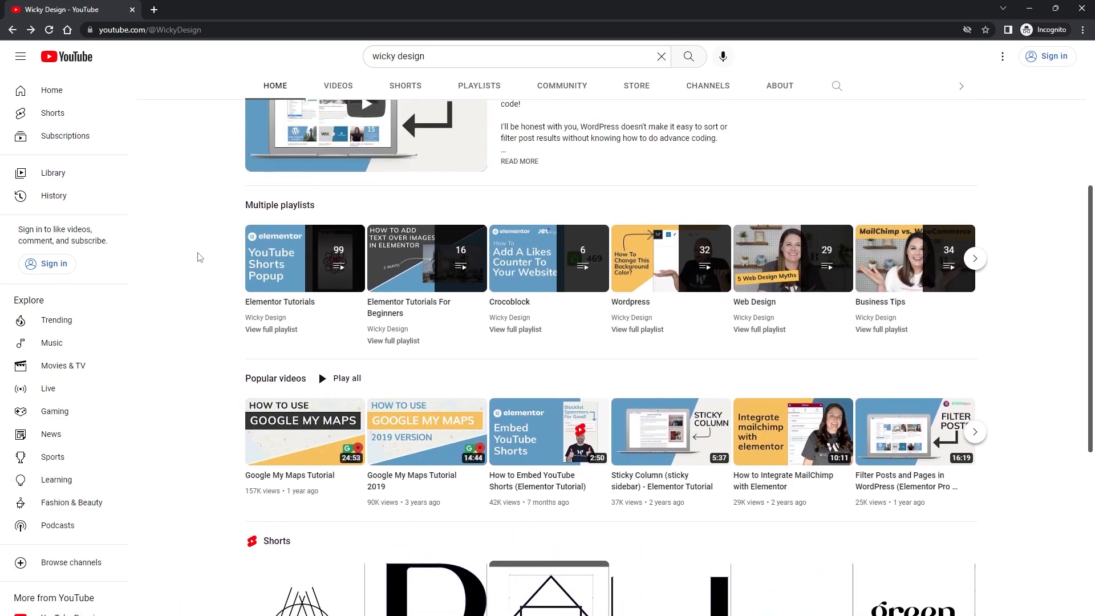
Step: Show the channel's Videos tab sorted by Popular, then back to Recently uploaded
{"action": "scroll", "scroll_direction": "down", "scroll_amount": 3}
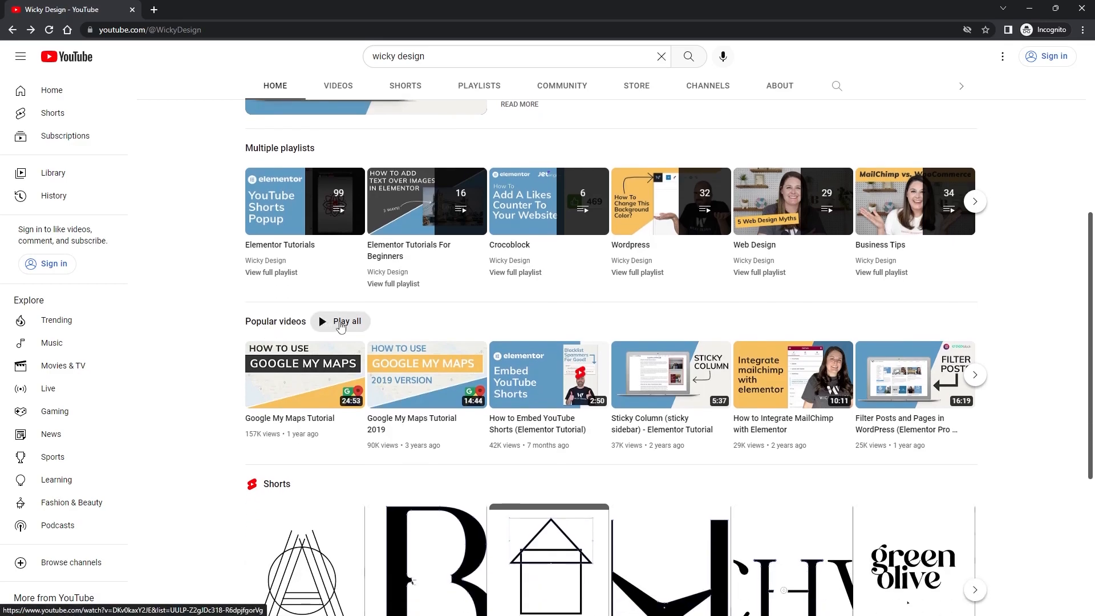
{"action": "left_click", "coordinate": [338, 85]}
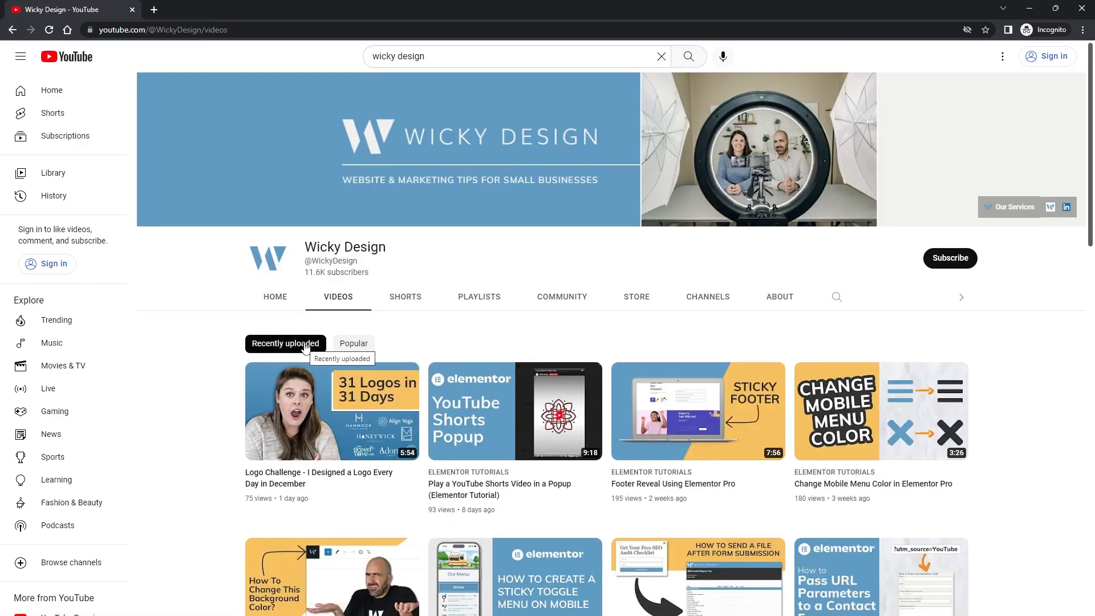
{"action": "left_click", "coordinate": [353, 344]}
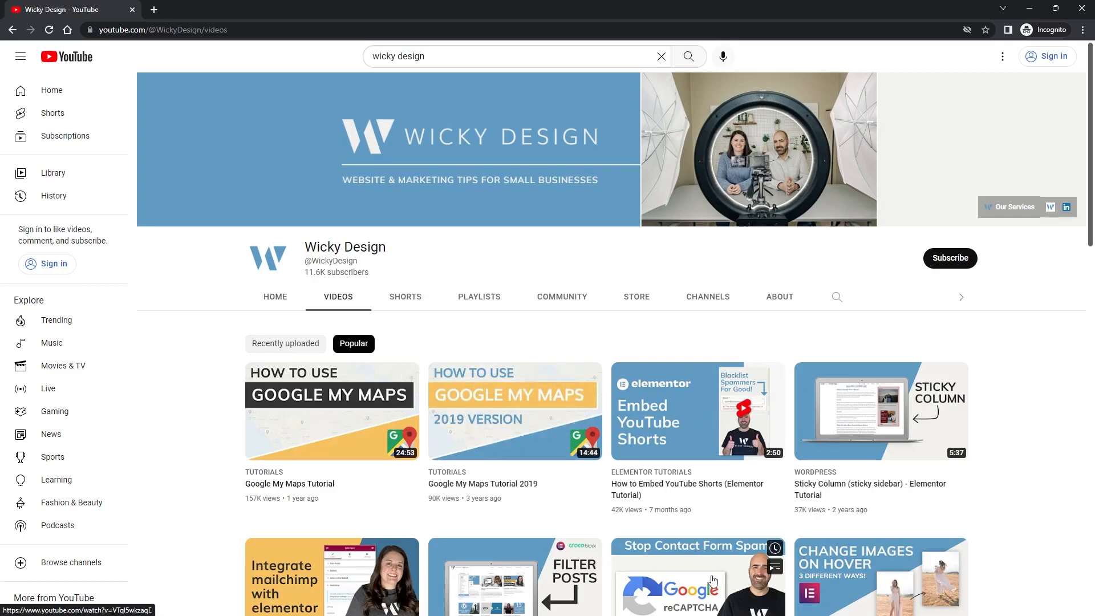
{"action": "left_click", "coordinate": [285, 343]}
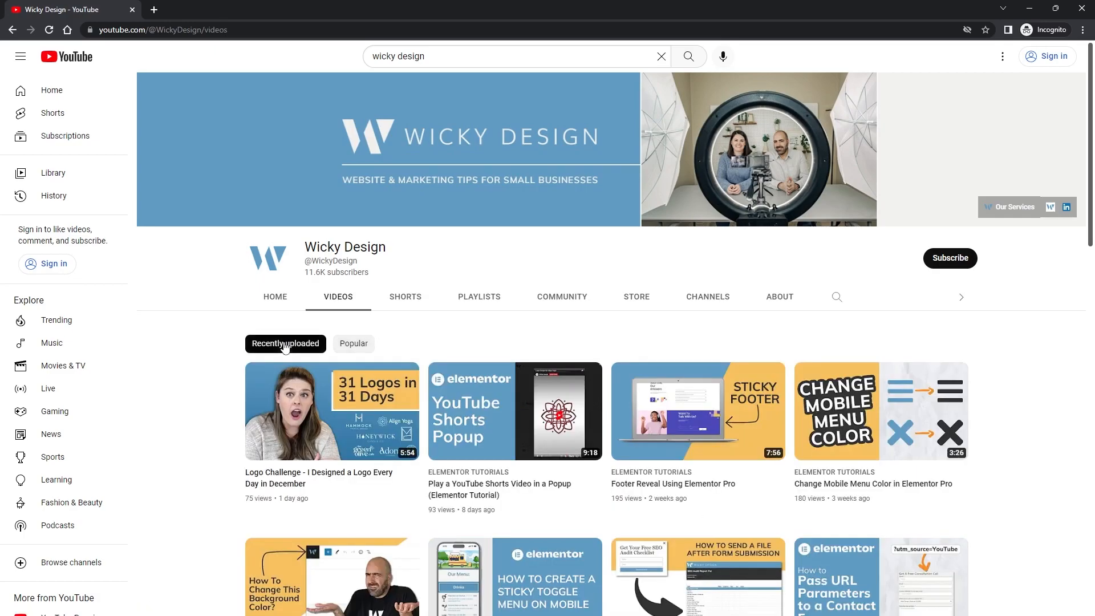
{"action": "mouse_move", "coordinate": [241, 347]}
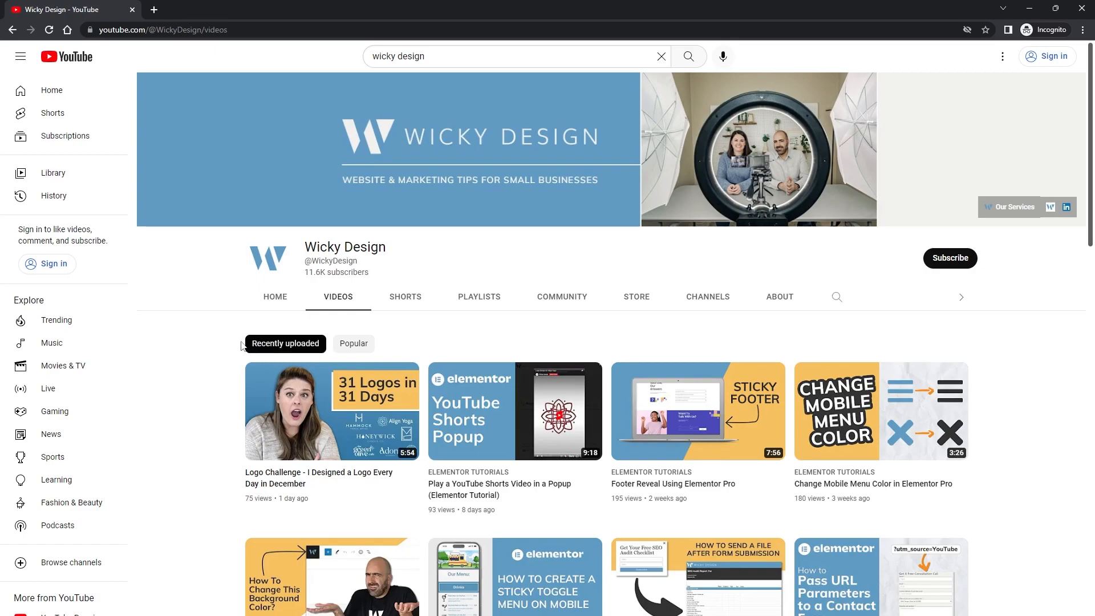
{"action": "mouse_move", "coordinate": [237, 349]}
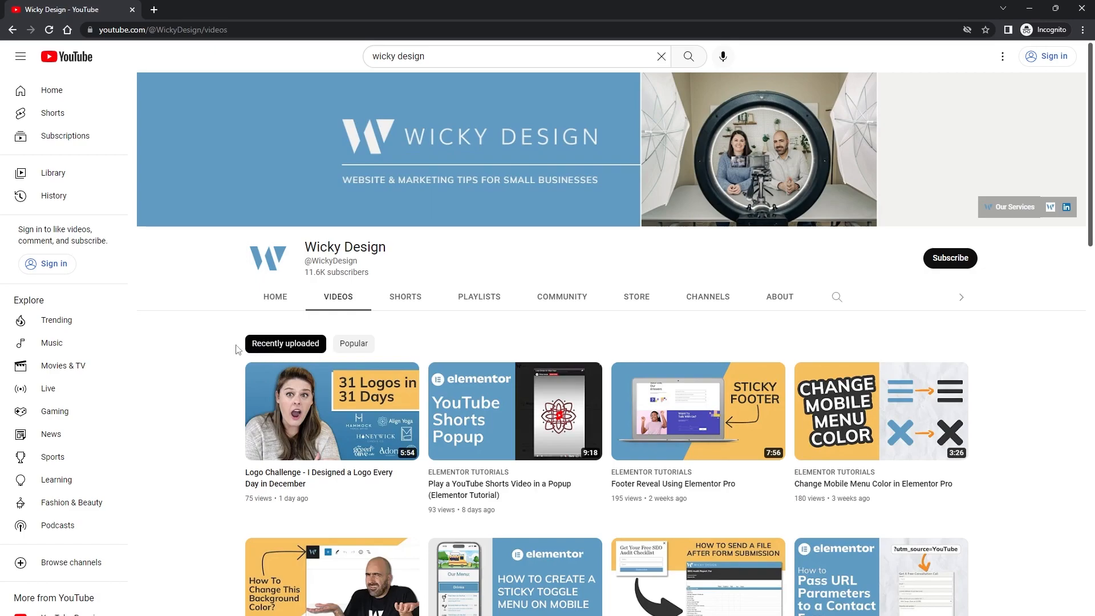
{"action": "mouse_move", "coordinate": [272, 350]}
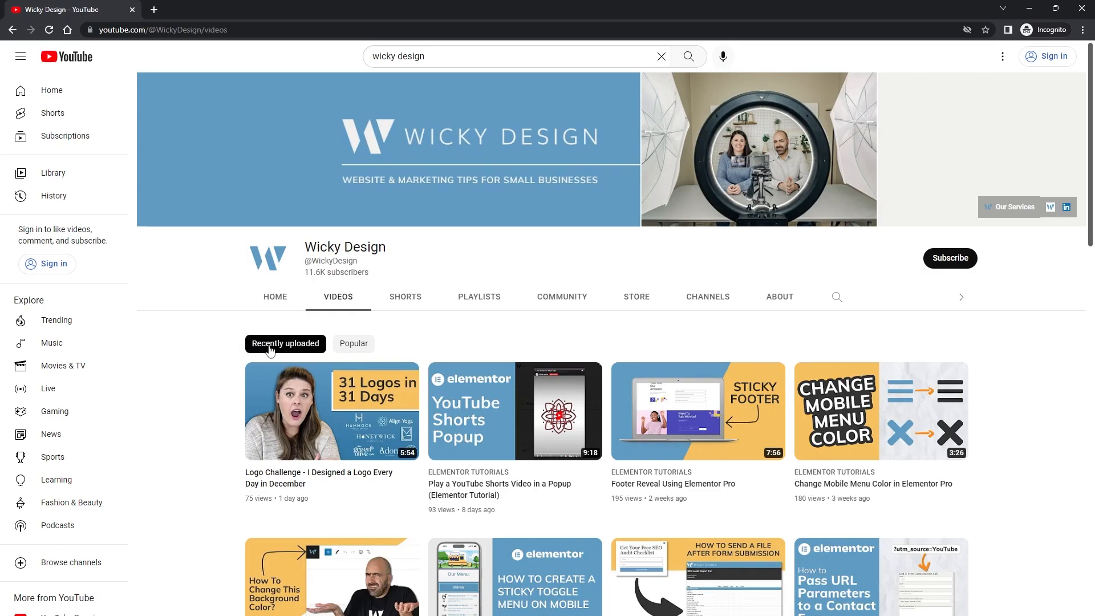
{"action": "mouse_move", "coordinate": [277, 353]}
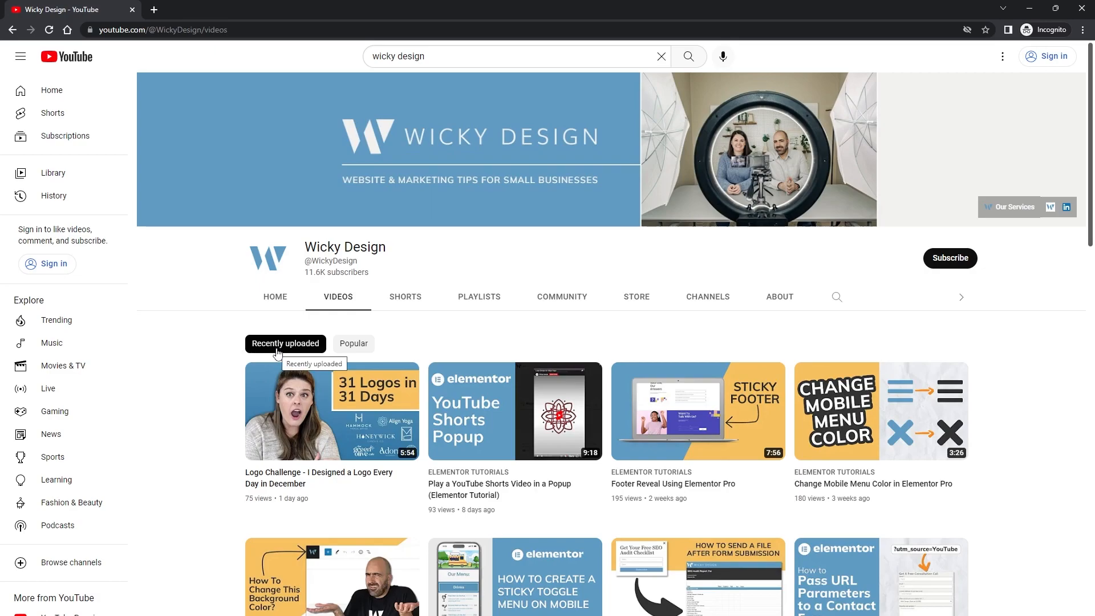
{"action": "mouse_move", "coordinate": [273, 351]}
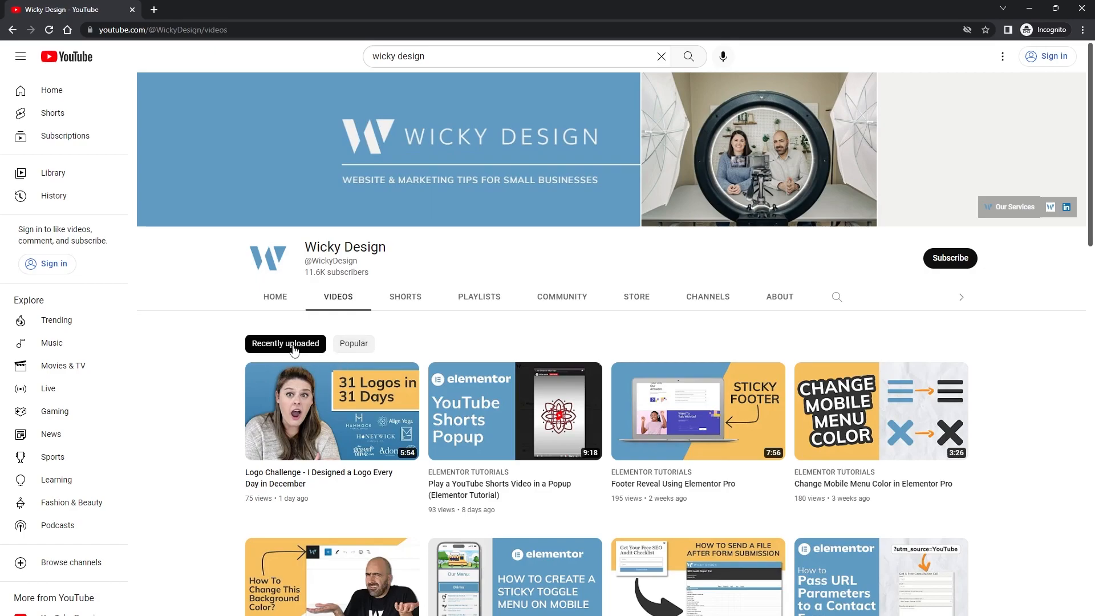
{"action": "mouse_move", "coordinate": [281, 352]}
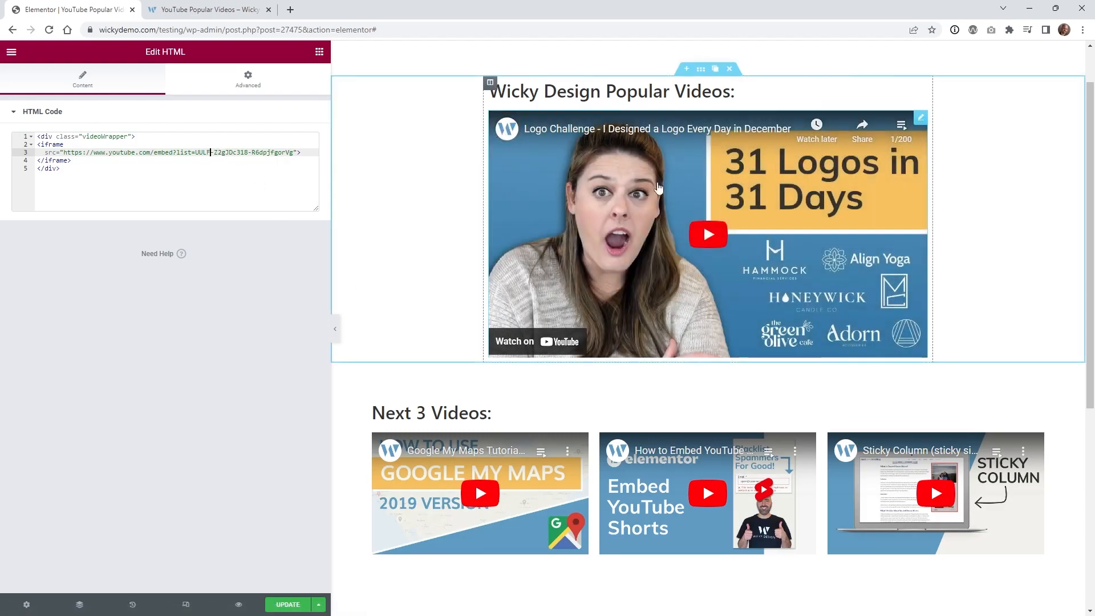
{"action": "mouse_move", "coordinate": [595, 152]}
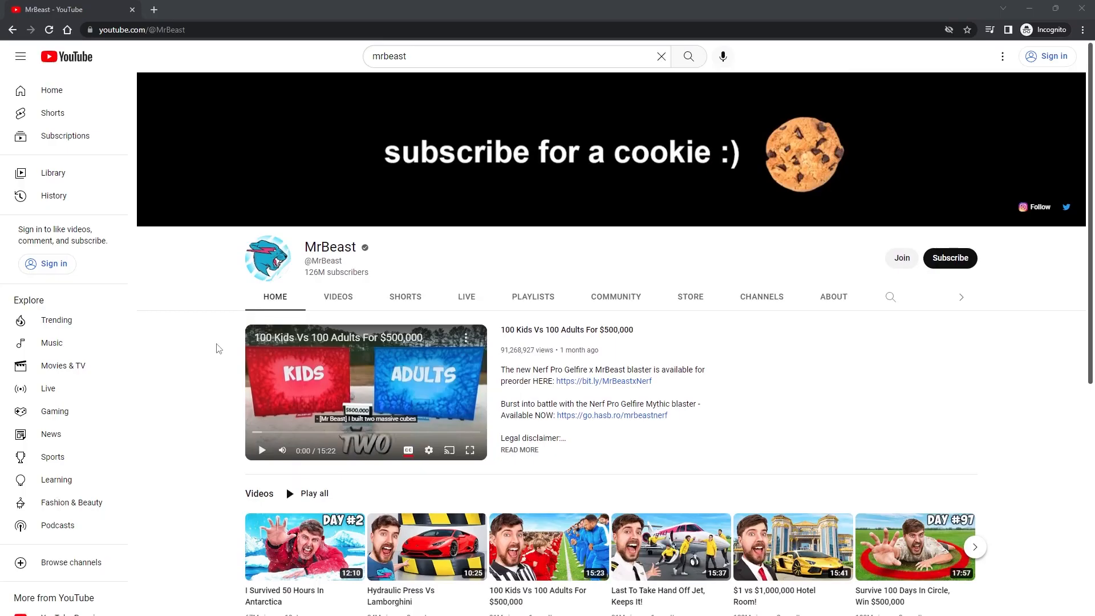
Step: Play MrBeast's Popular videos playlist and copy its UULP ID from the address
{"action": "scroll", "scroll_direction": "down", "scroll_amount": 3}
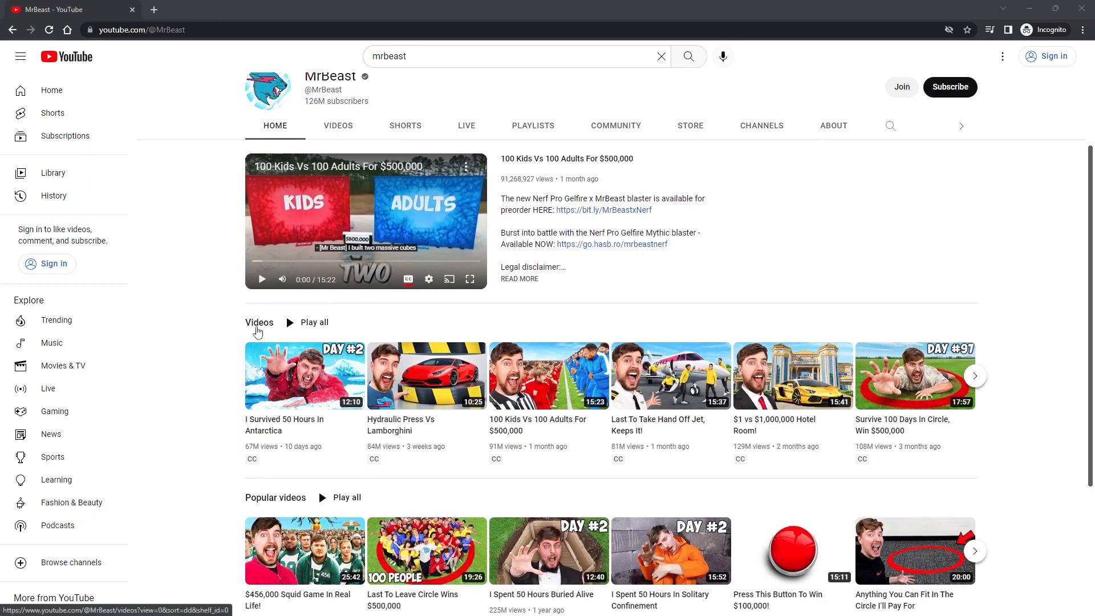
{"action": "mouse_move", "coordinate": [262, 325]}
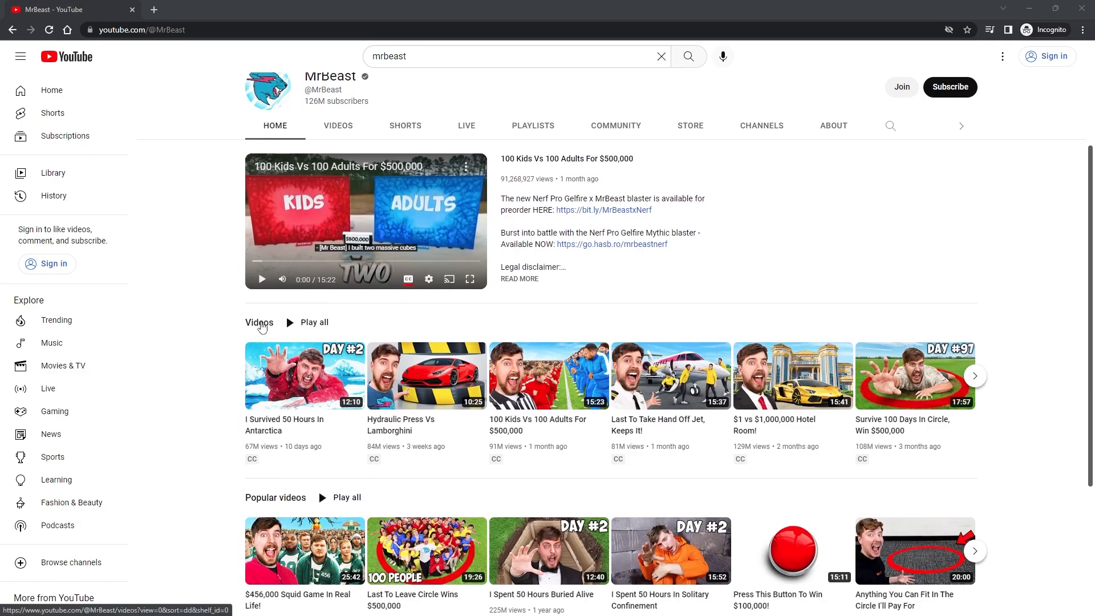
{"action": "scroll", "scroll_direction": "down", "scroll_amount": 3}
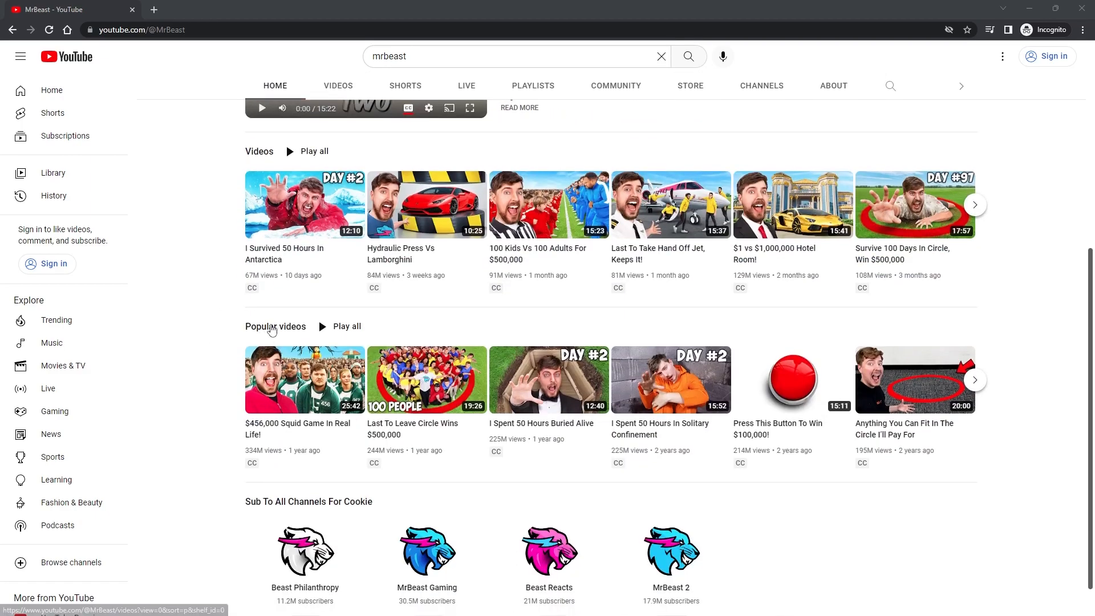
{"action": "mouse_move", "coordinate": [339, 330]}
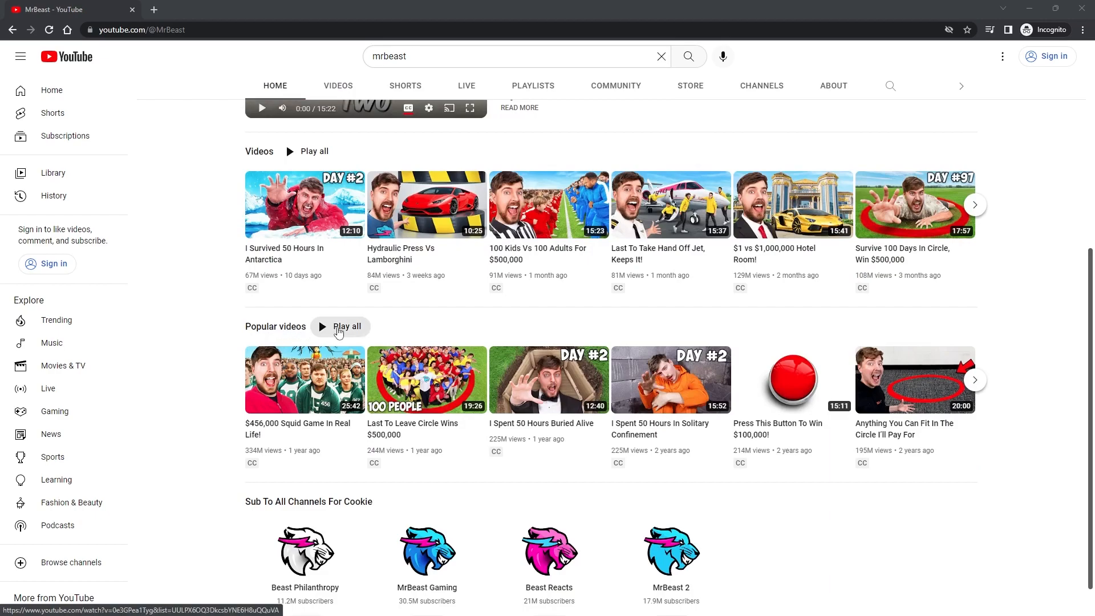
{"action": "left_click", "coordinate": [337, 326]}
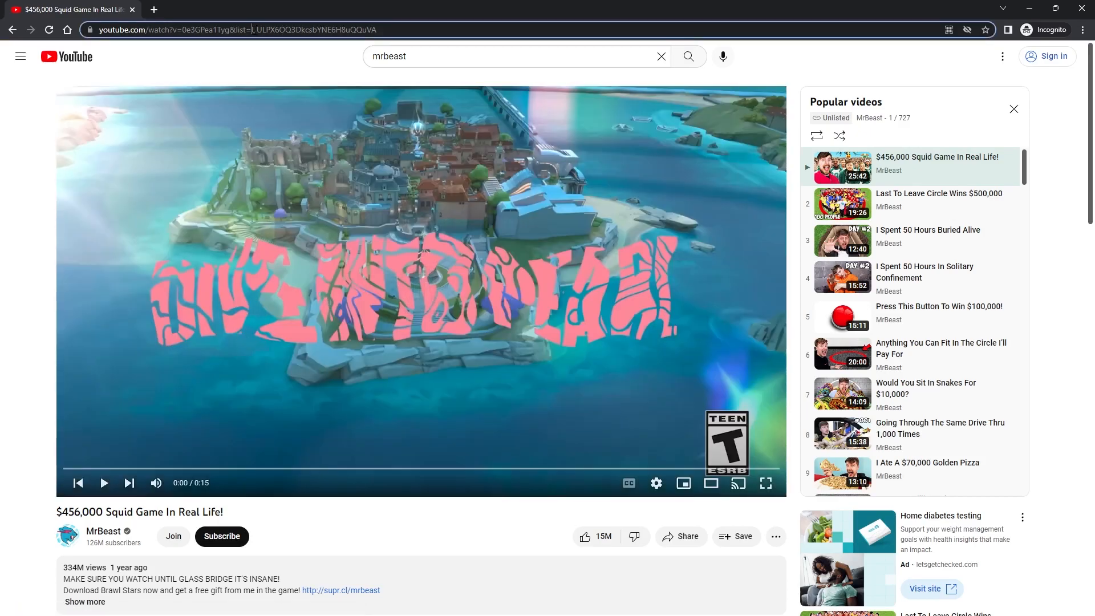
{"action": "right_click", "coordinate": [342, 29]}
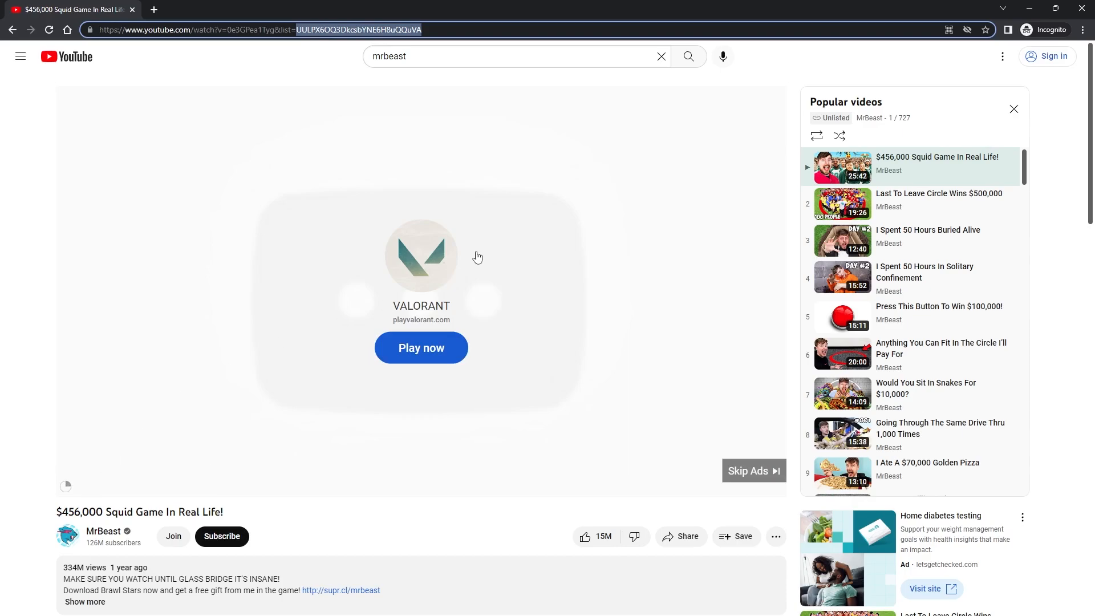
{"action": "mouse_move", "coordinate": [87, 483]}
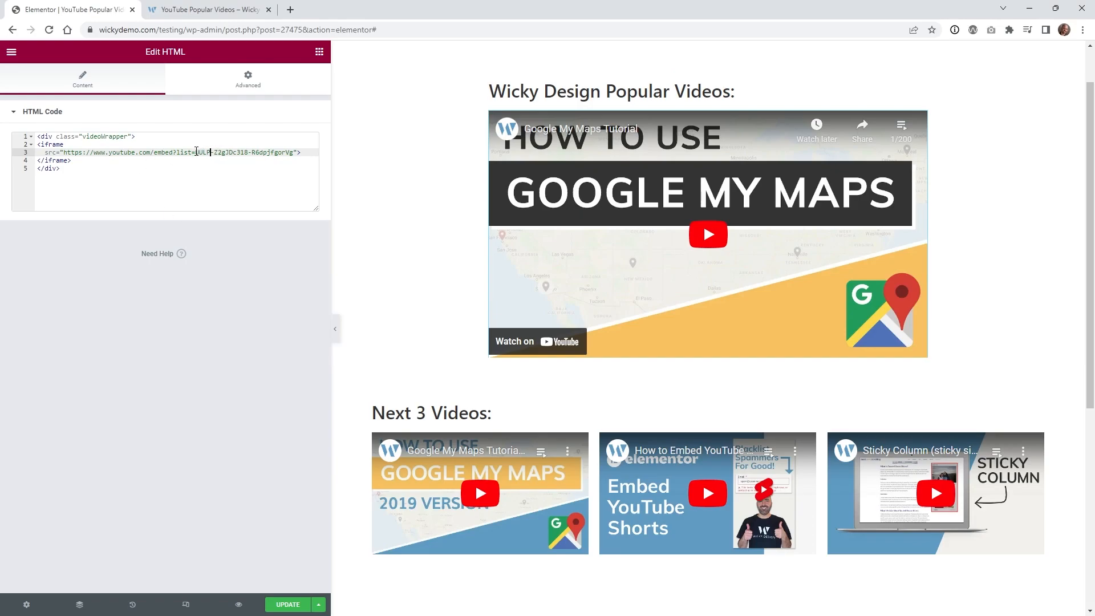
Step: Replace the old playlist ID with MrBeast's UULP ID in the main and first Next 3 Videos embeds
{"action": "left_click_drag", "start_coordinate": [195, 152], "coordinate": [296, 152]}
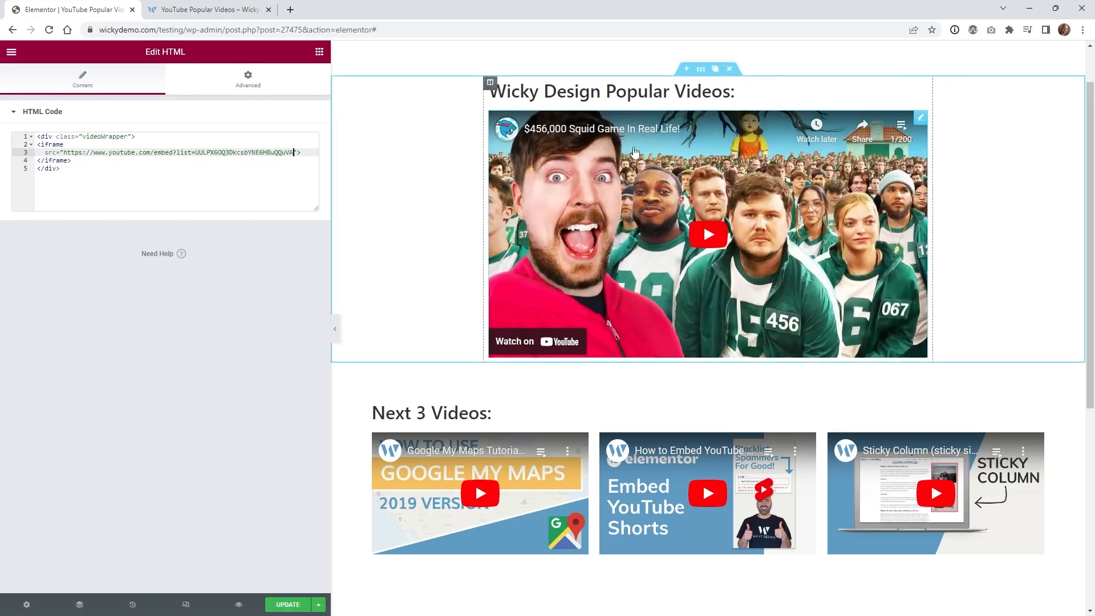
{"action": "mouse_move", "coordinate": [635, 141]}
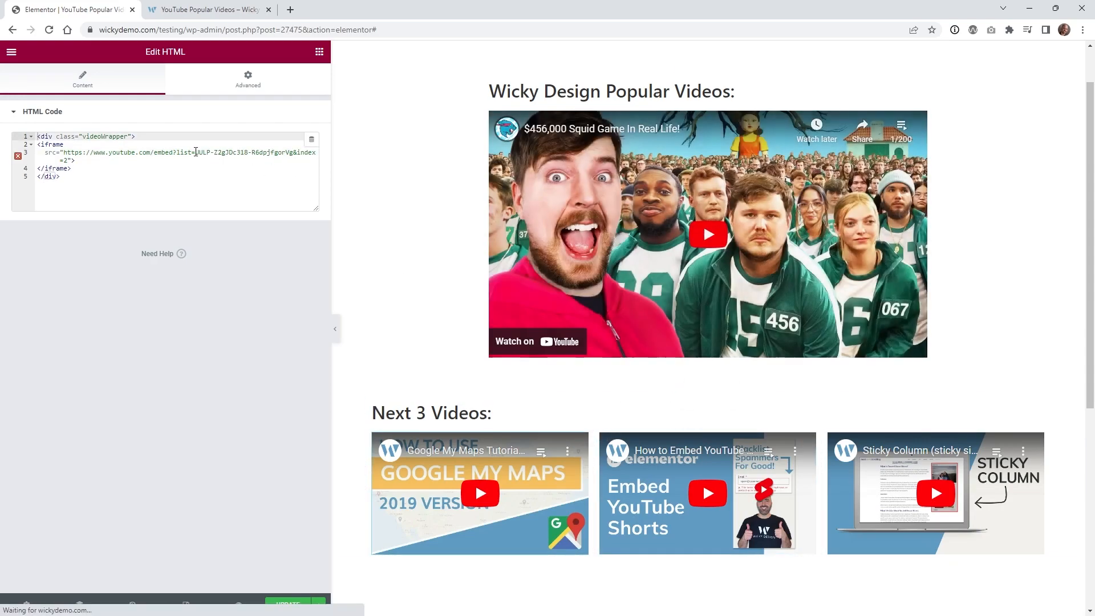
{"action": "left_click_drag", "start_coordinate": [197, 151], "coordinate": [292, 151]}
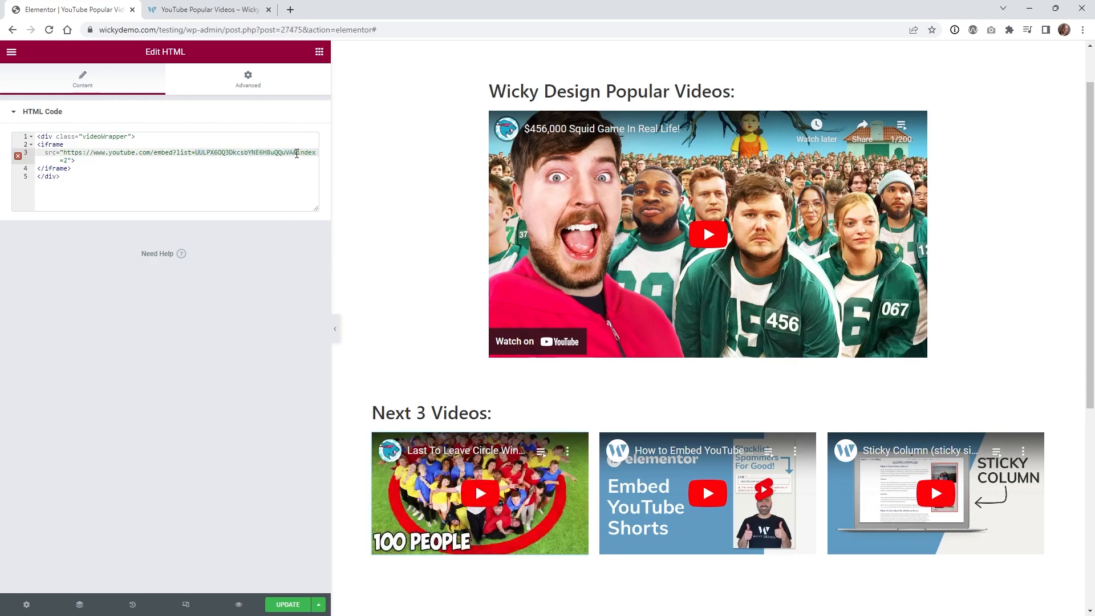
{"action": "left_click", "coordinate": [478, 492]}
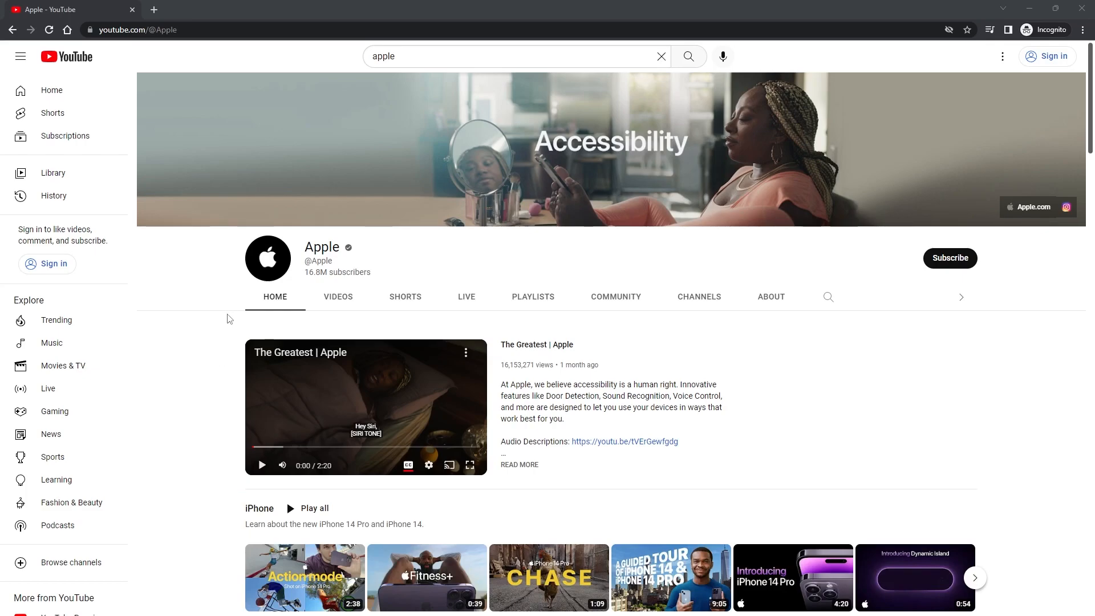
{"action": "scroll", "scroll_direction": "down", "scroll_amount": 3}
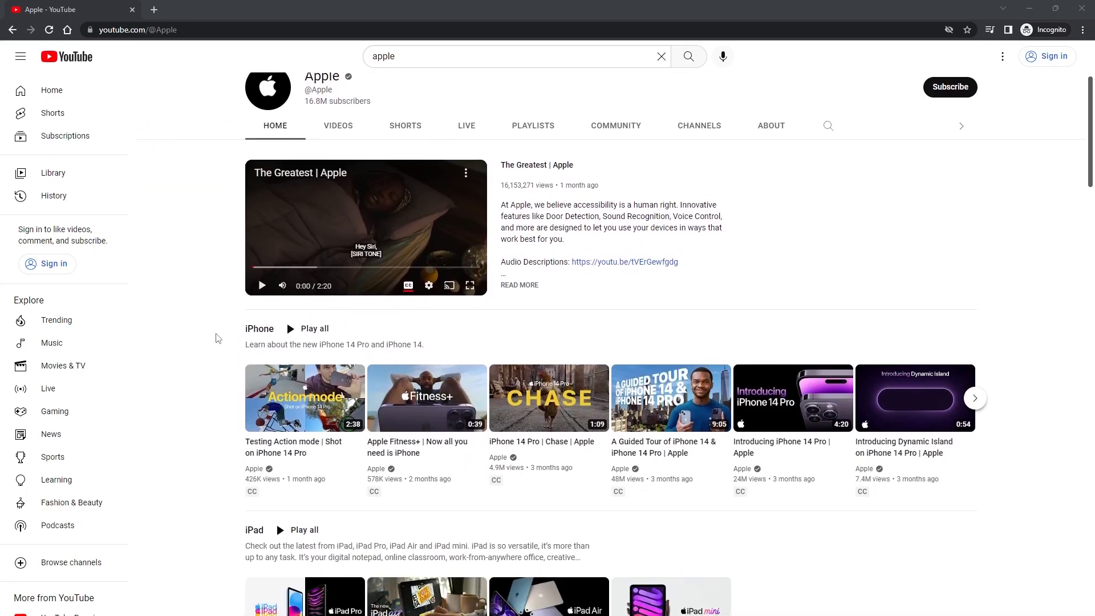
{"action": "scroll", "scroll_direction": "down", "scroll_amount": 3}
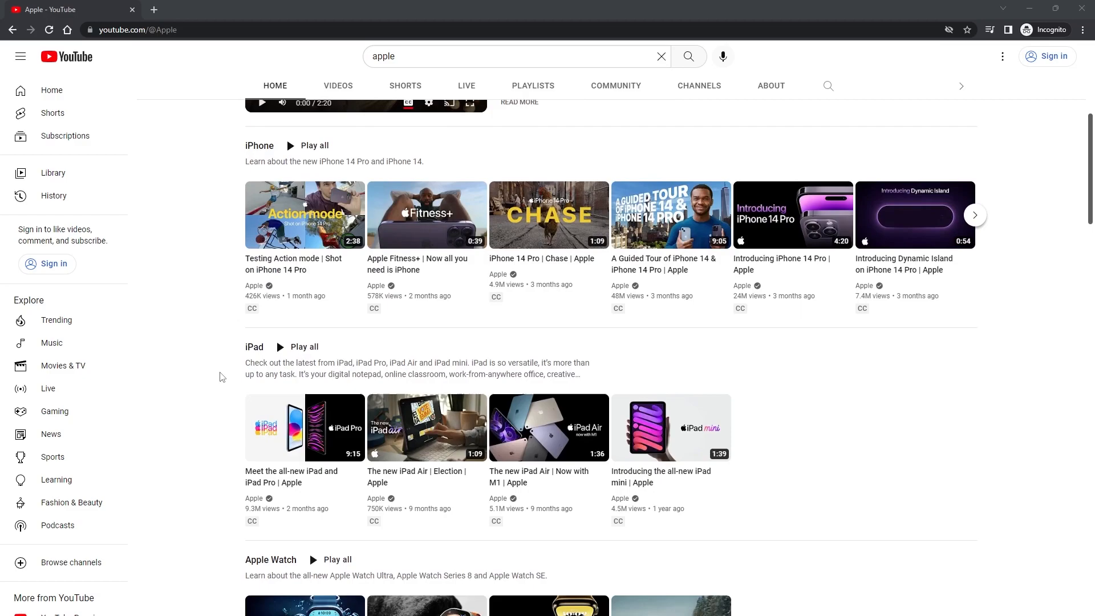
{"action": "scroll", "scroll_direction": "down", "scroll_amount": 3}
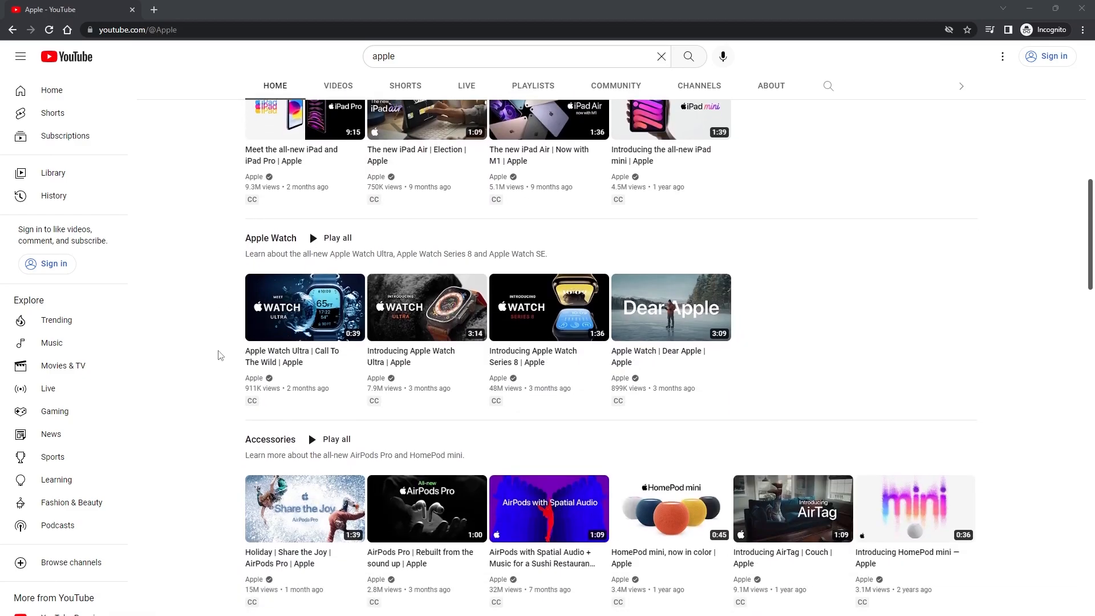
{"action": "scroll", "scroll_direction": "down", "scroll_amount": 3}
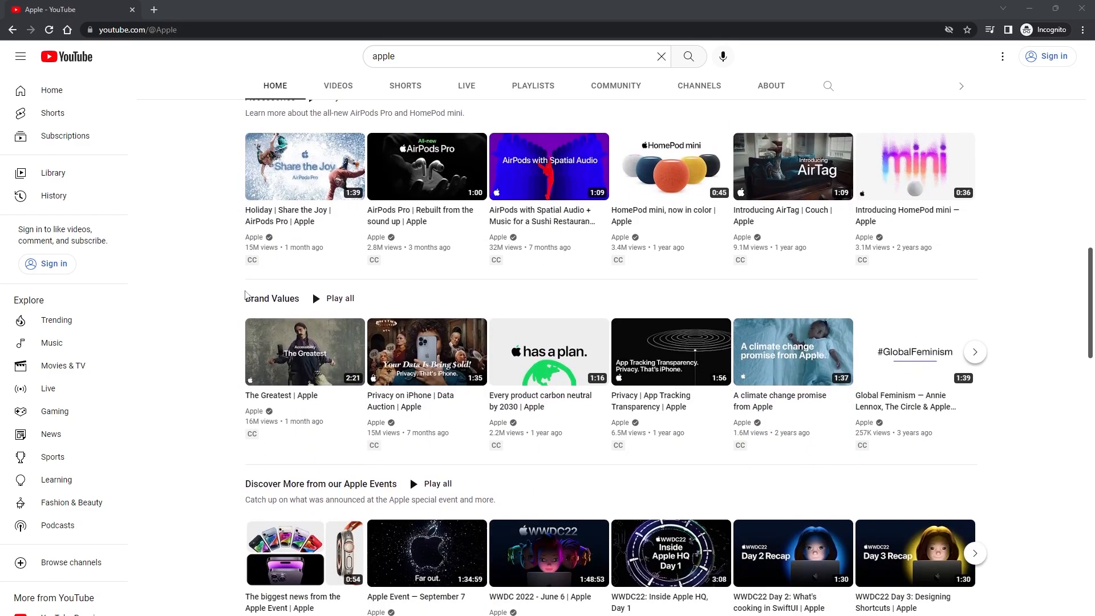
{"action": "scroll", "scroll_direction": "down", "scroll_amount": 3}
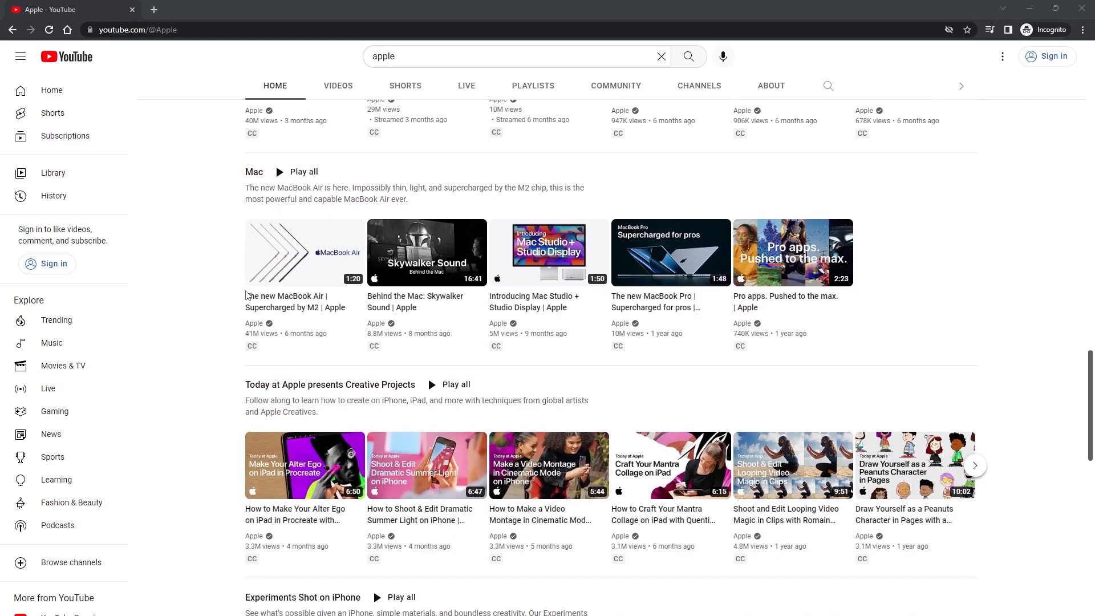
{"action": "scroll", "scroll_direction": "down", "scroll_amount": 3}
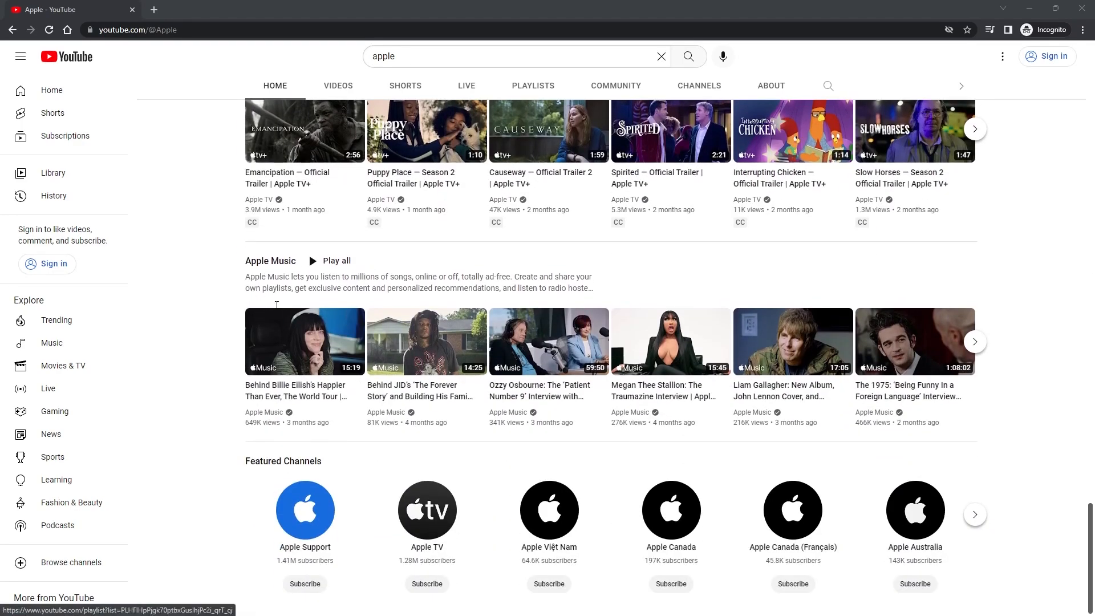
{"action": "scroll", "scroll_direction": "down", "scroll_amount": 3}
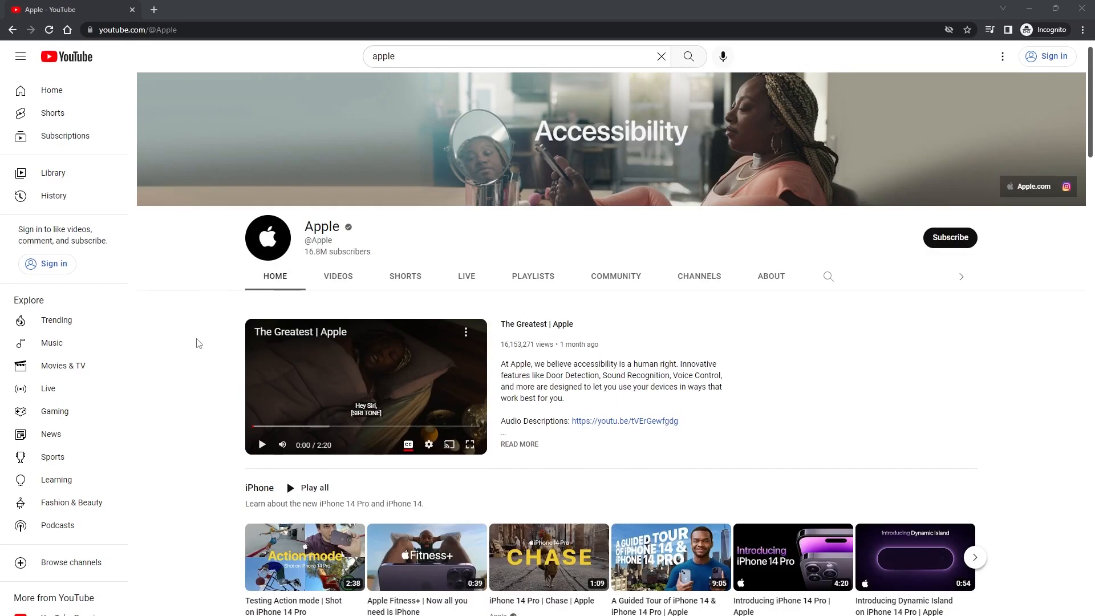
{"action": "mouse_move", "coordinate": [343, 286]}
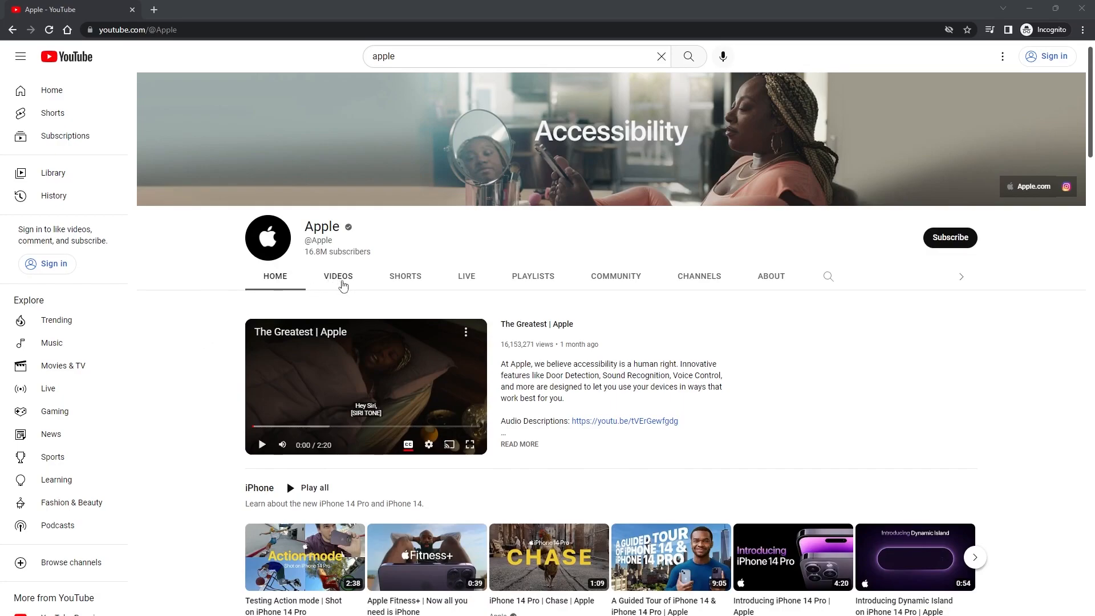
{"action": "left_click", "coordinate": [338, 276]}
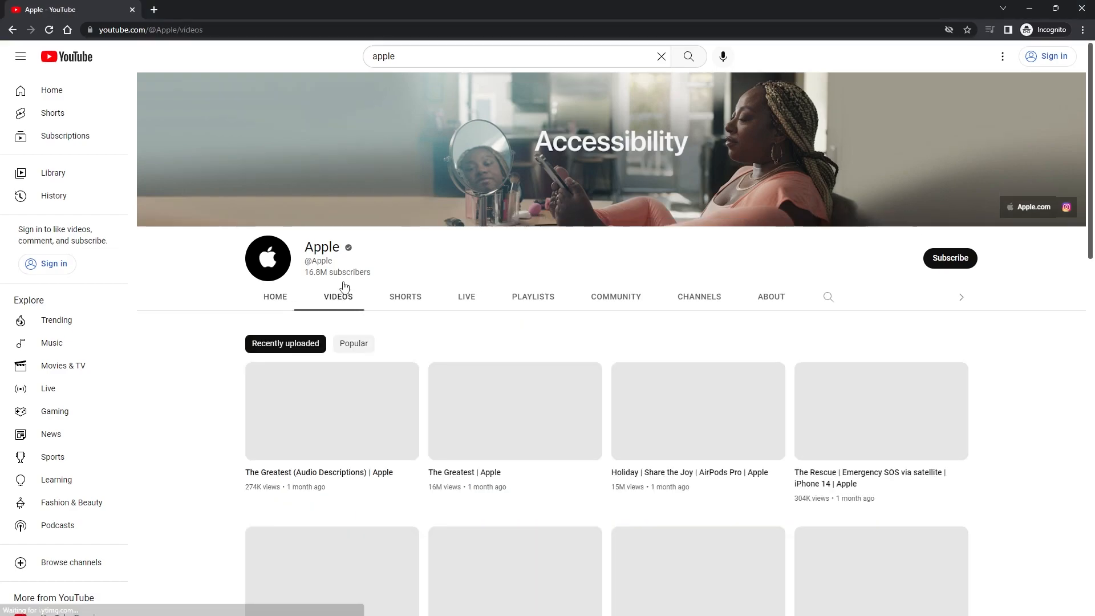
{"action": "left_click", "coordinate": [353, 344]}
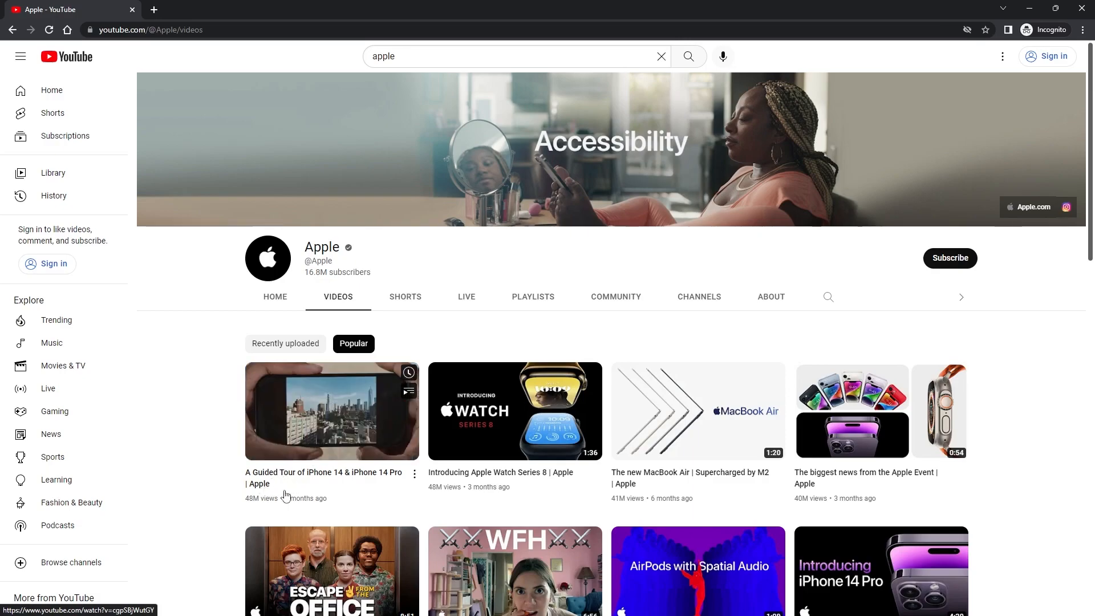
{"action": "mouse_move", "coordinate": [301, 481]}
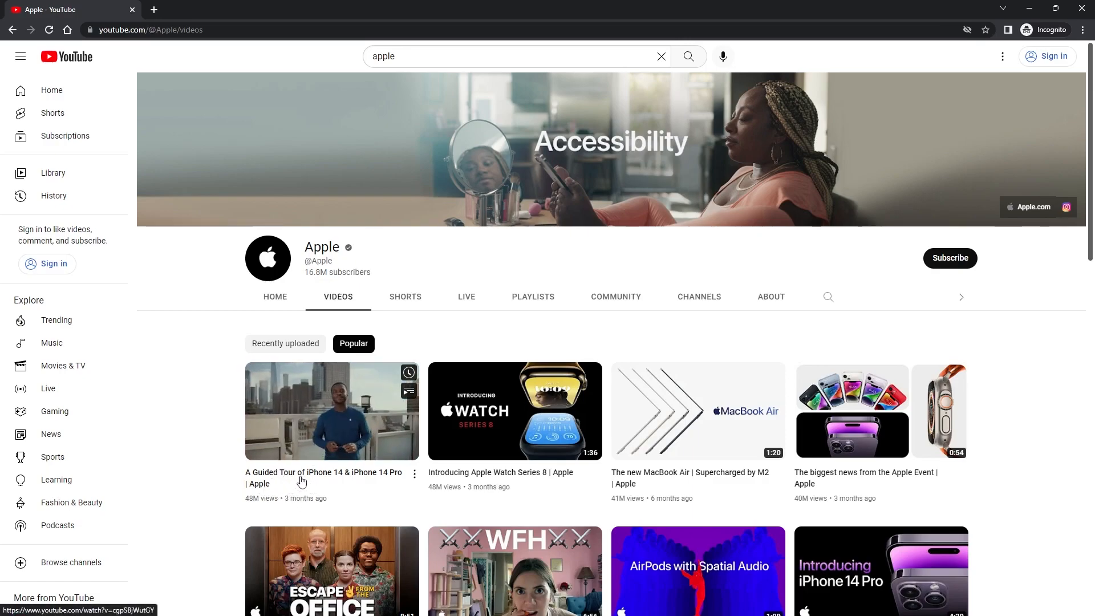
{"action": "mouse_move", "coordinate": [277, 450]}
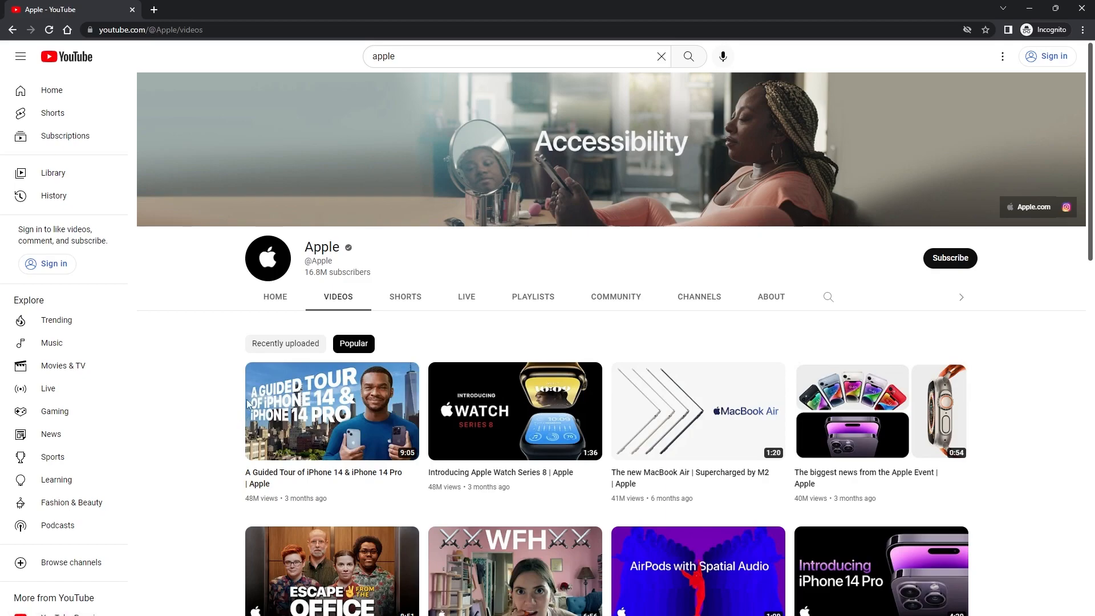
{"action": "mouse_move", "coordinate": [192, 382]}
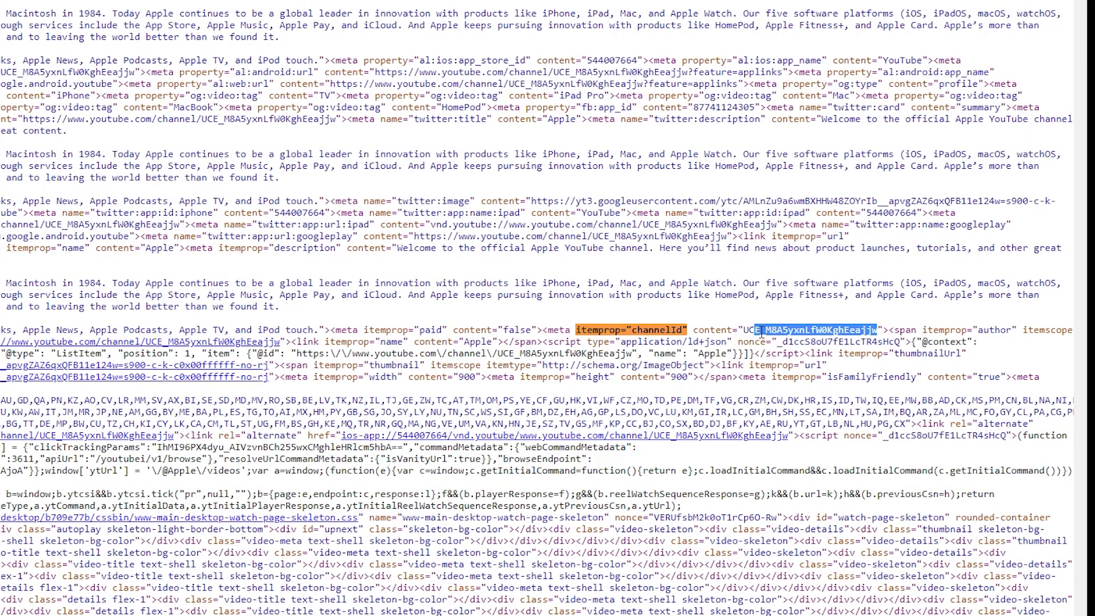
Step: Copy Apple's channelId value from the page source
{"action": "right_click", "coordinate": [813, 329]}
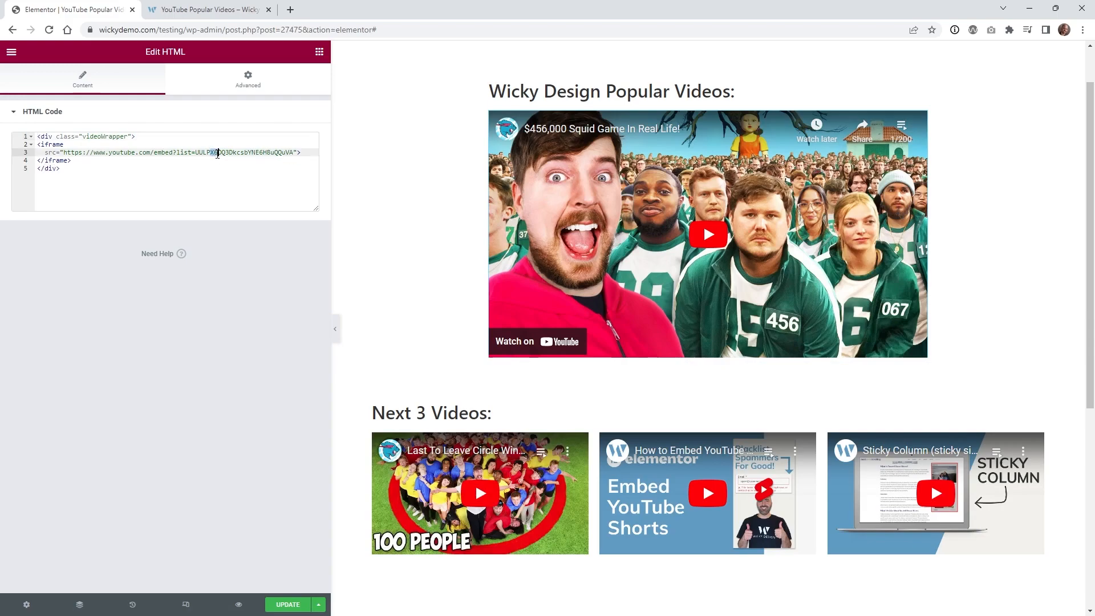
{"action": "left_click_drag", "start_coordinate": [217, 151], "coordinate": [293, 151]}
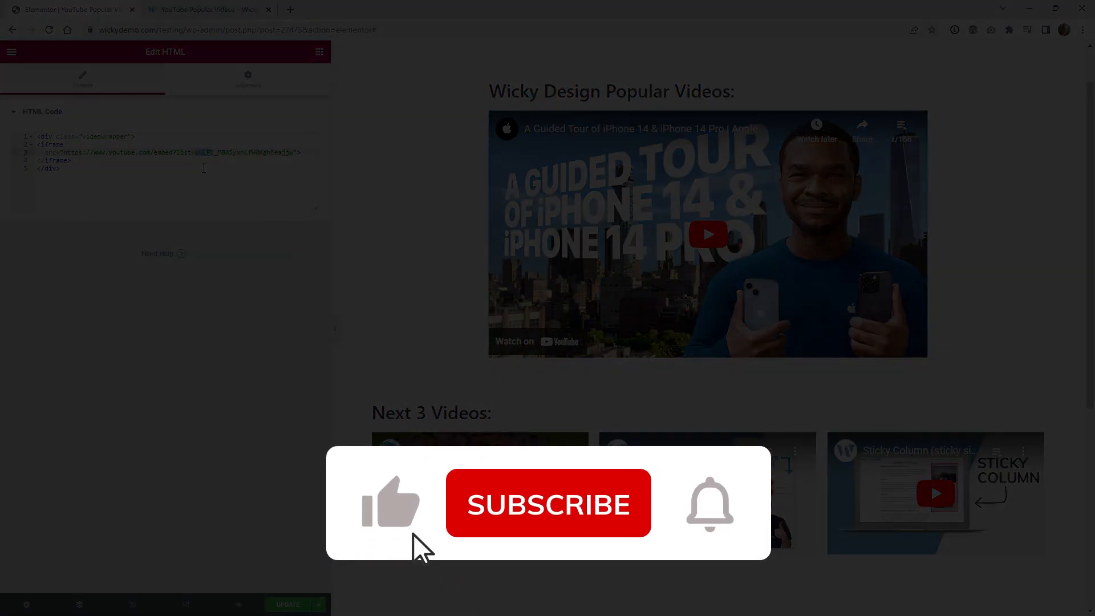
{"action": "left_click", "coordinate": [548, 503]}
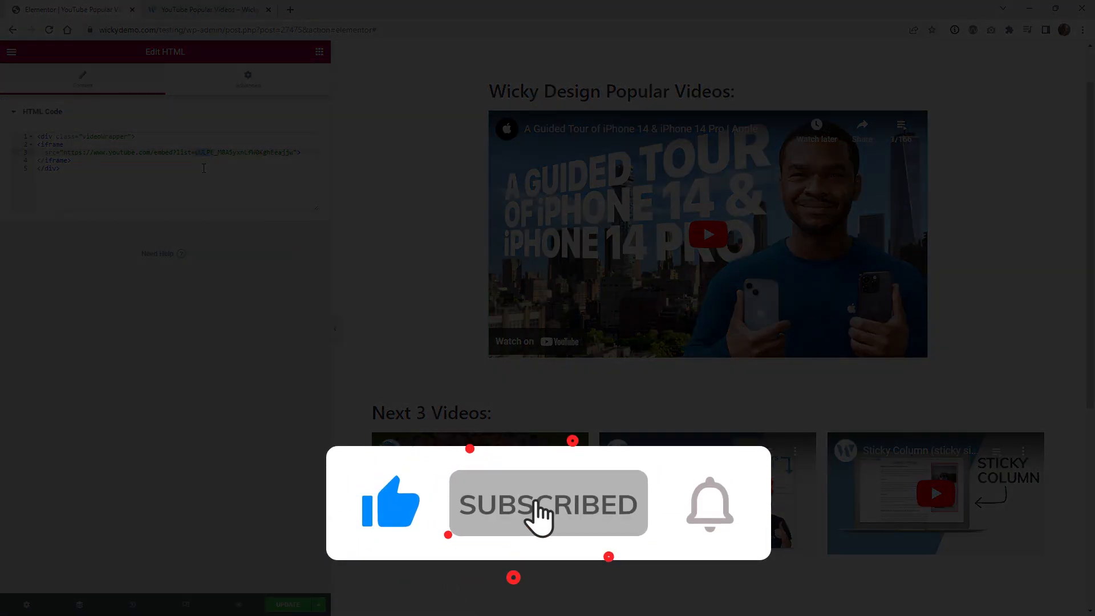
{"action": "left_click", "coordinate": [710, 504]}
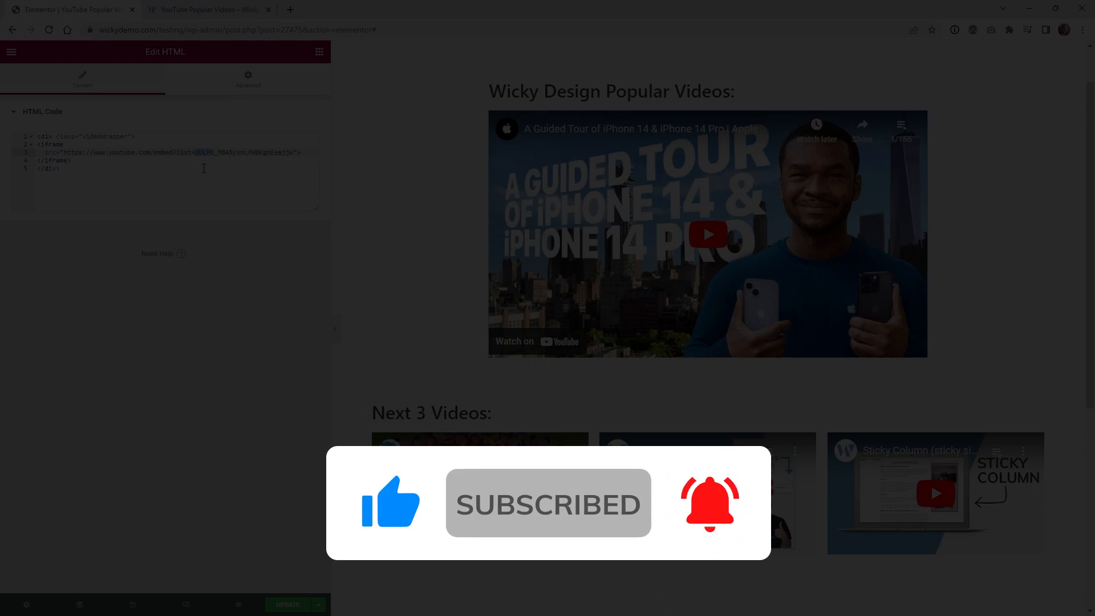